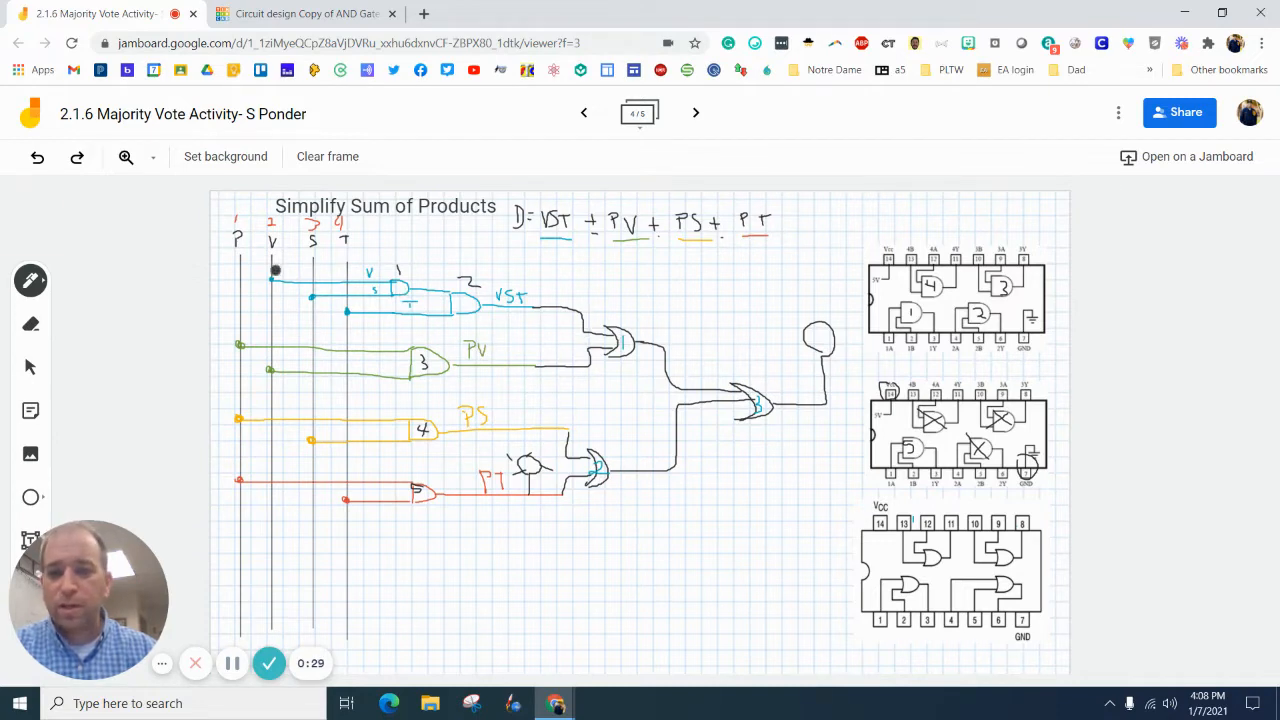
Mark two gates on the bottom chip diagram with the teal pen
{"action": "left_click", "coordinate": [30, 280]}
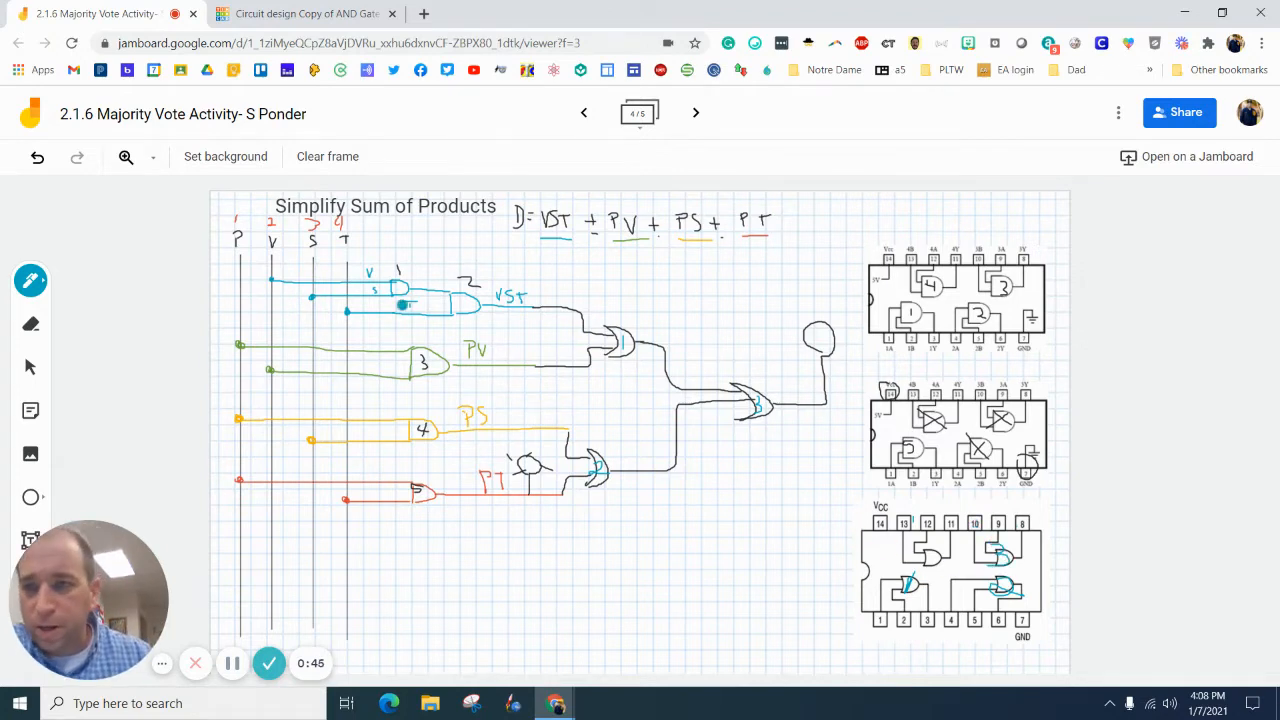
{"action": "mouse_move", "coordinate": [32, 280]}
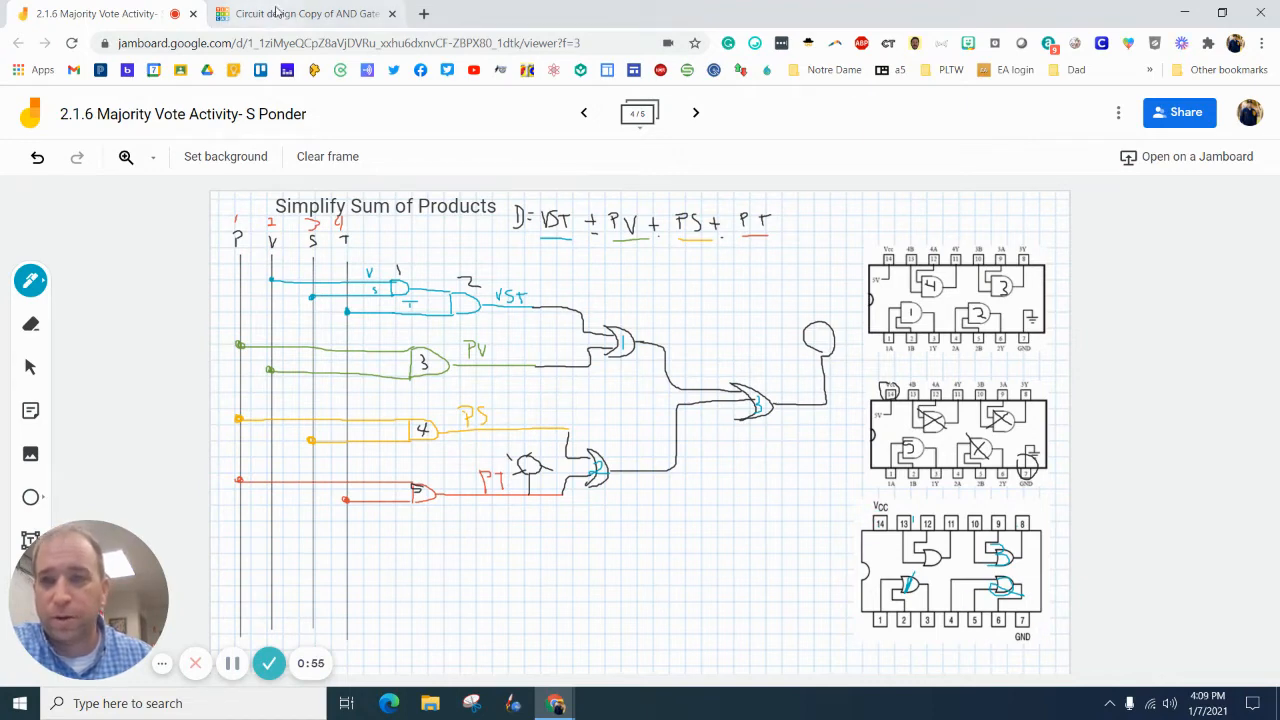
Search the components panel for 'or gate' in the Tinkercad circuit
{"action": "left_click", "coordinate": [304, 12]}
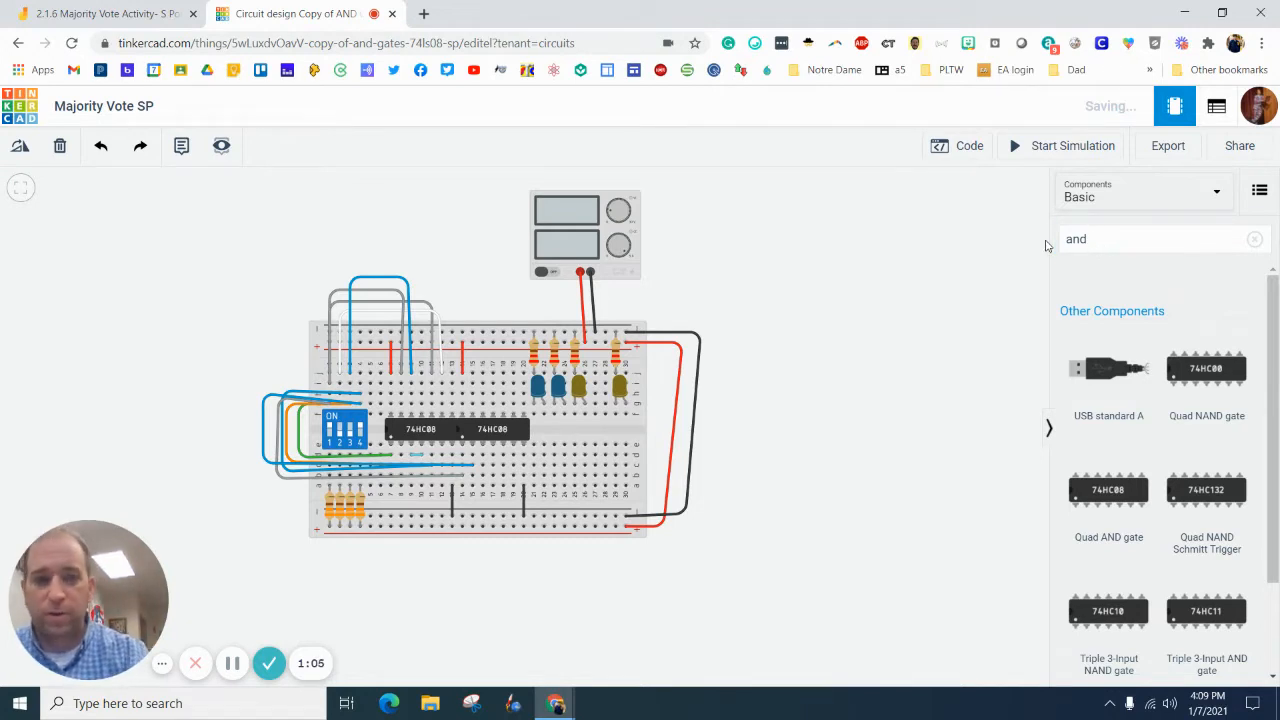
{"action": "left_click", "coordinate": [1140, 240]}
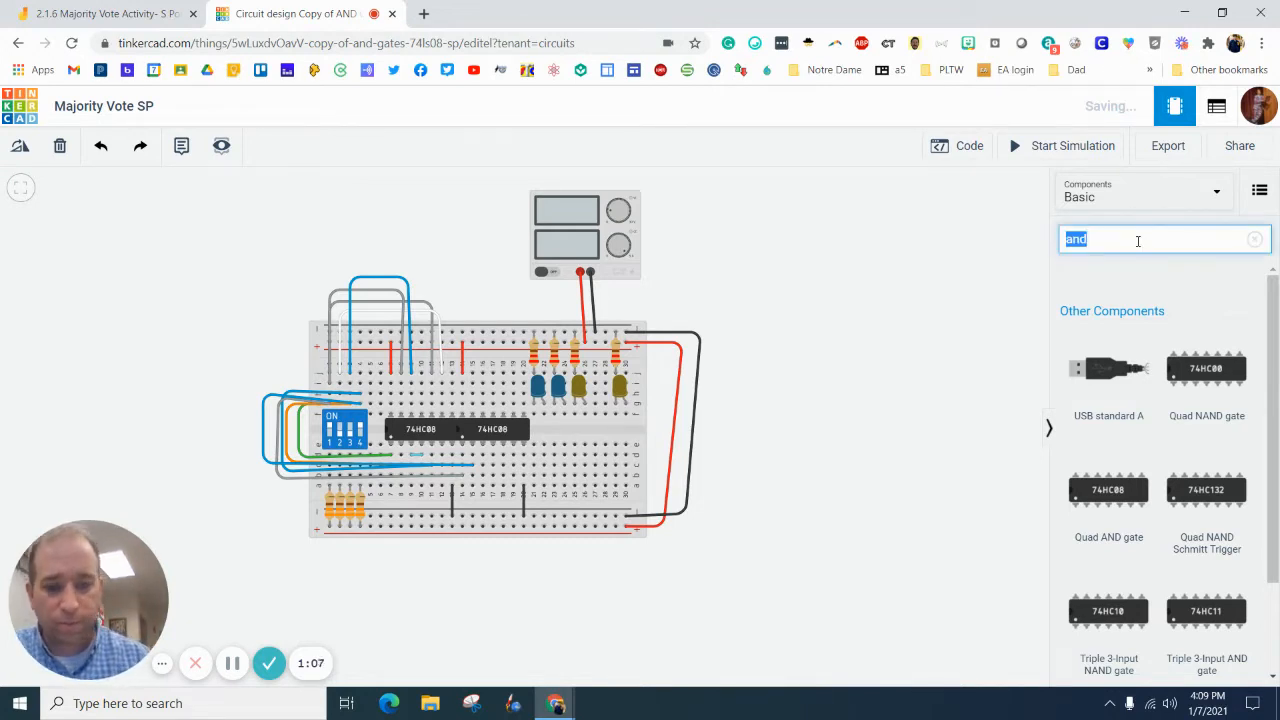
{"action": "type", "text": "or"}
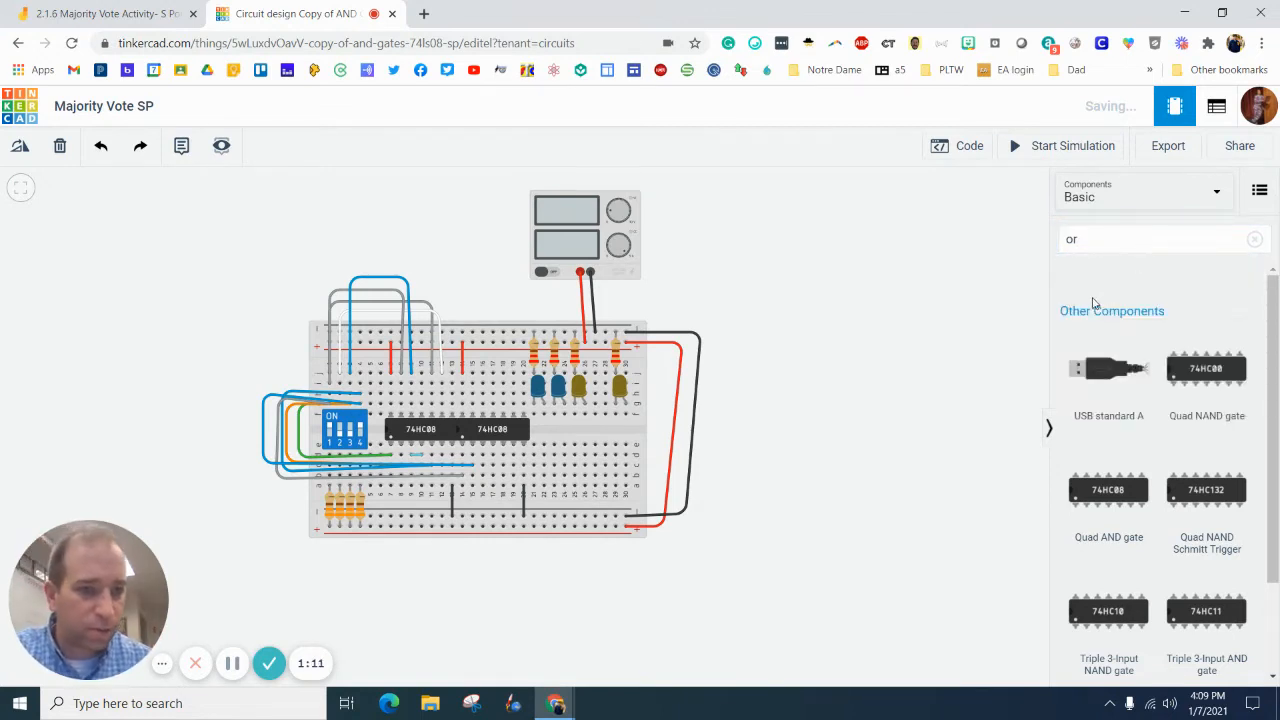
{"action": "left_click", "coordinate": [1160, 240]}
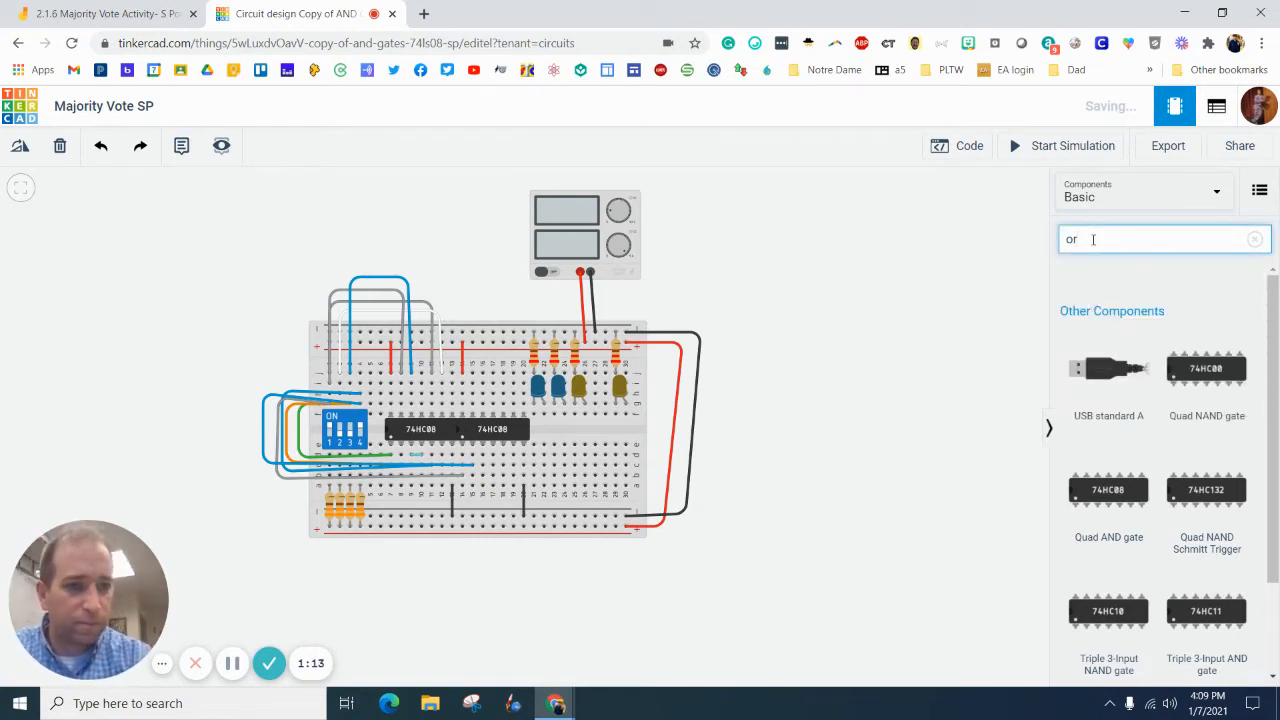
{"action": "type", "text": "gate"}
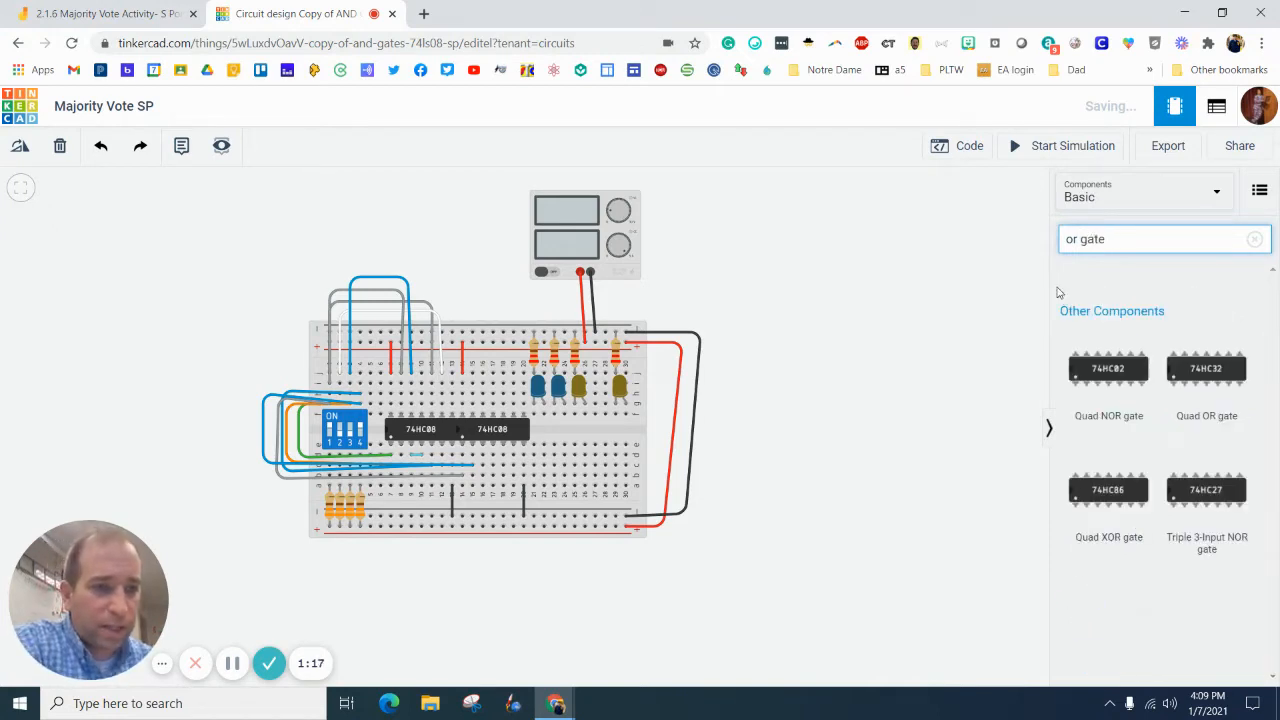
Drag a Quad OR gate chip into the workspace beside the power supply and name it
{"action": "left_click_drag", "start_coordinate": [1206, 368], "coordinate": [856, 258]}
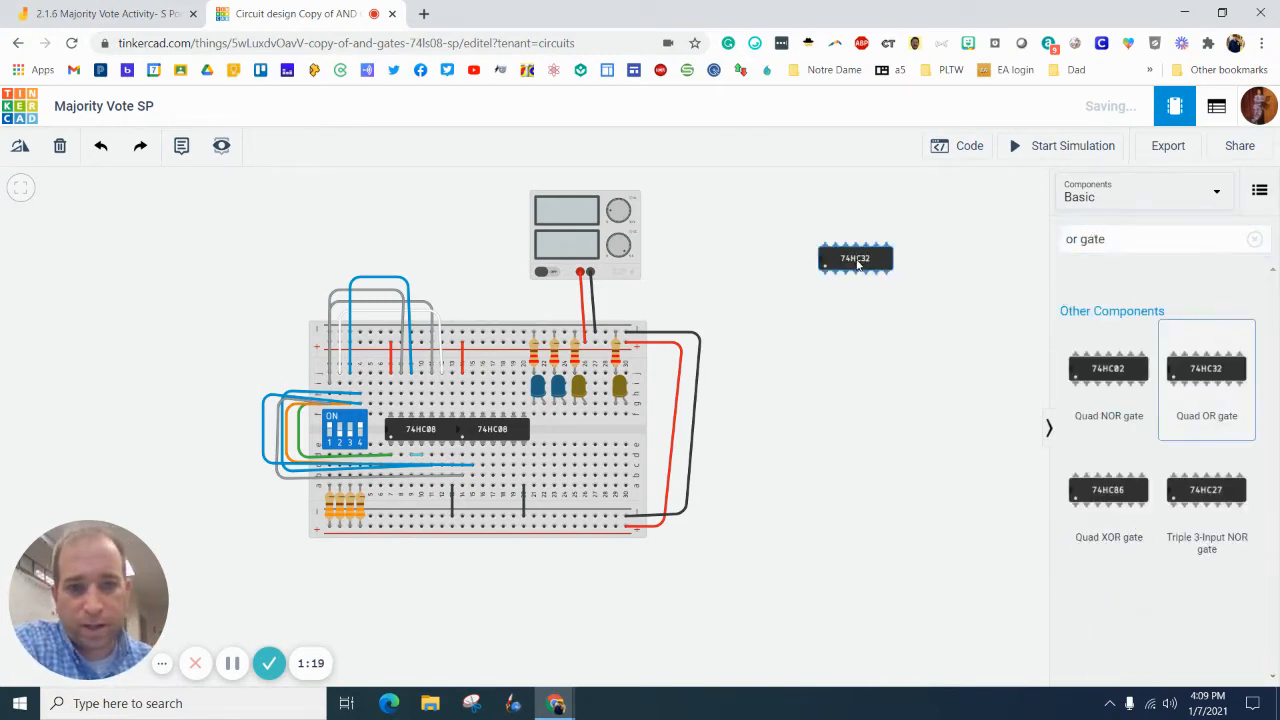
{"action": "left_click_drag", "start_coordinate": [856, 258], "coordinate": [576, 428]}
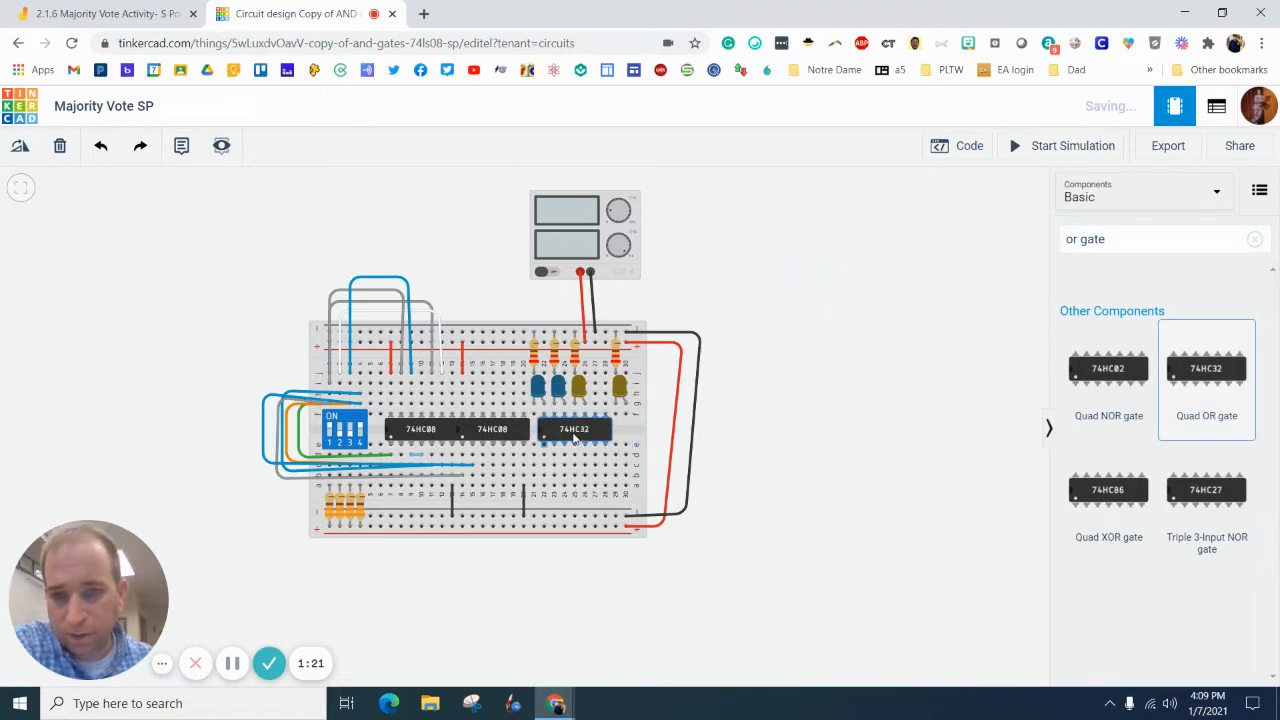
{"action": "left_click_drag", "start_coordinate": [576, 428], "coordinate": [780, 218]}
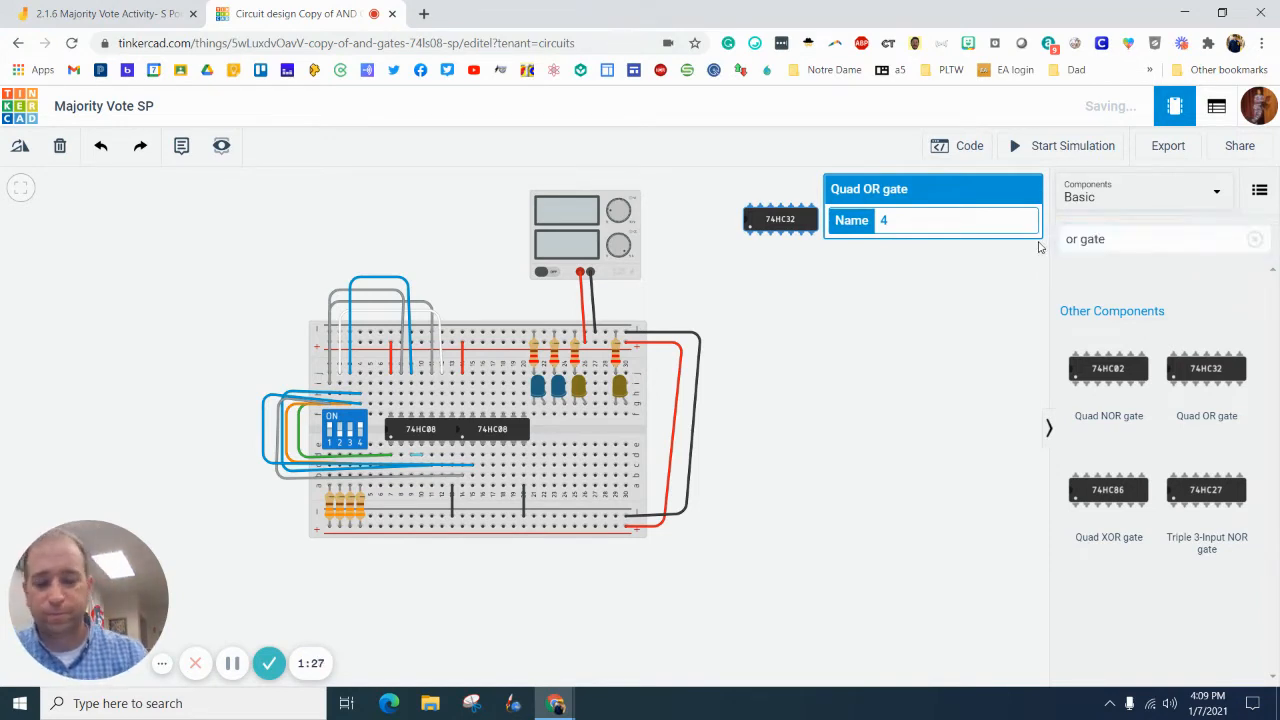
{"action": "left_click", "coordinate": [956, 144]}
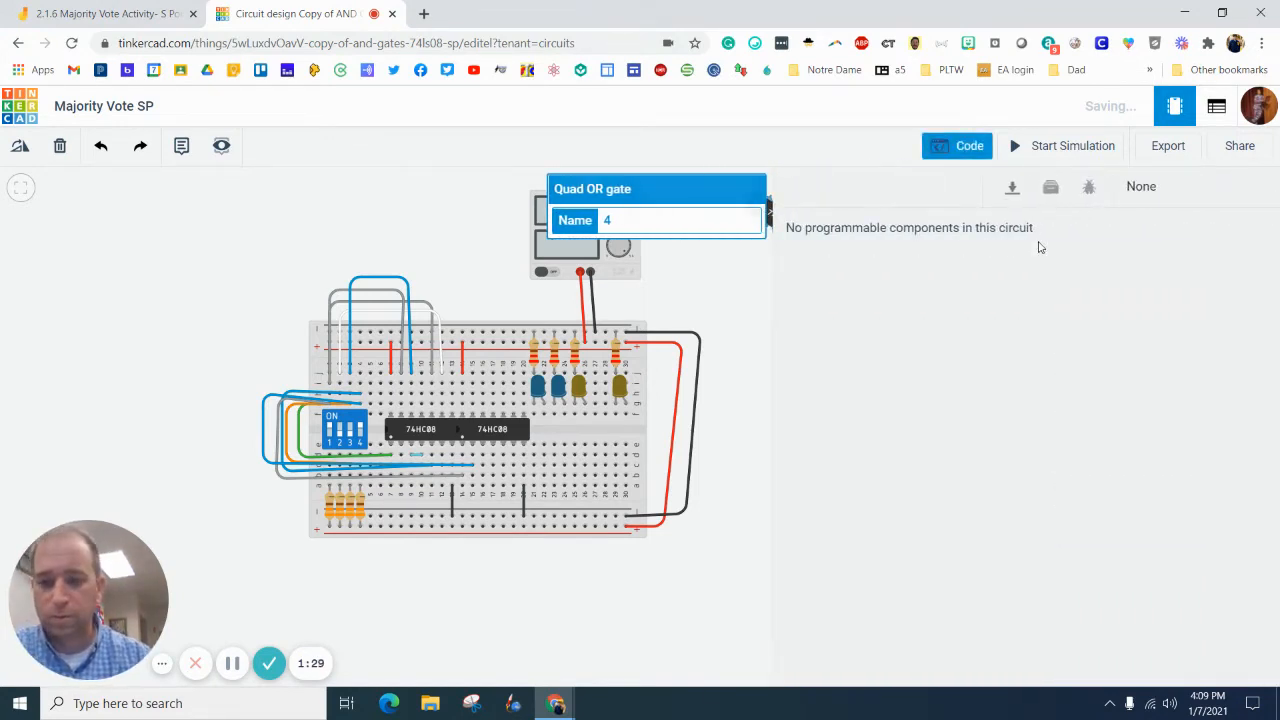
{"action": "type", "text": "or gate"}
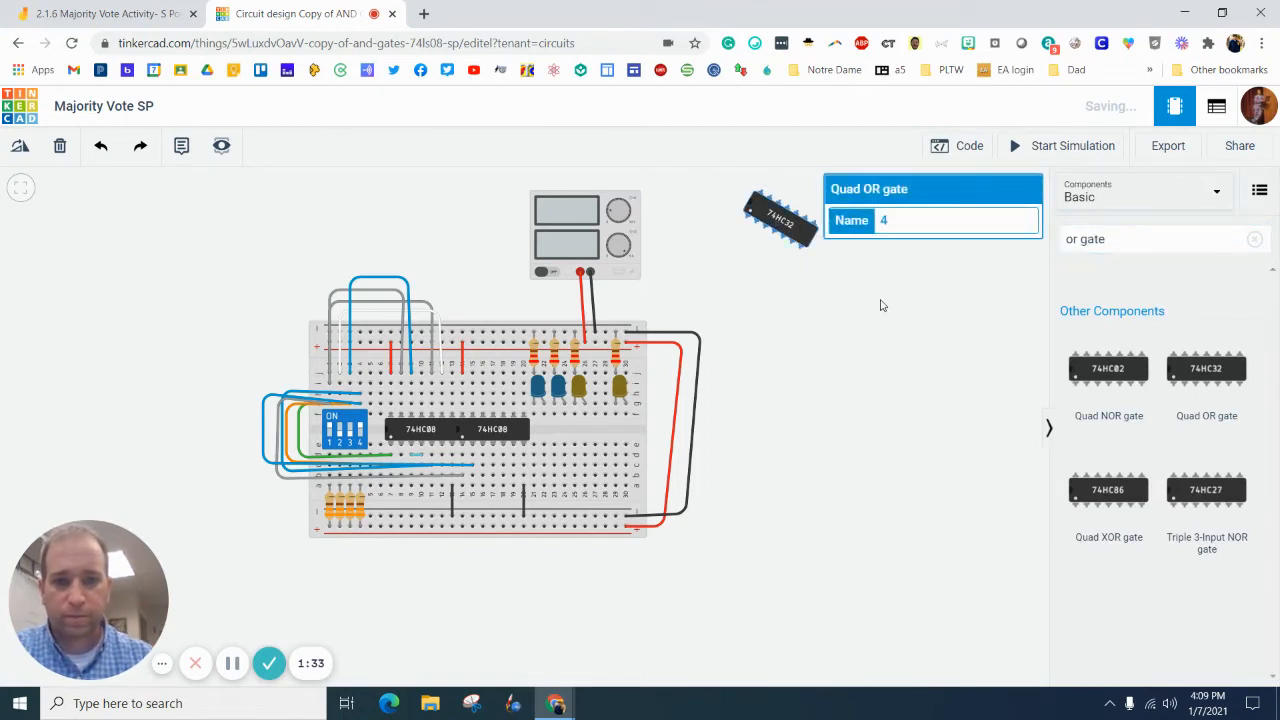
{"action": "left_click", "coordinate": [1164, 238]}
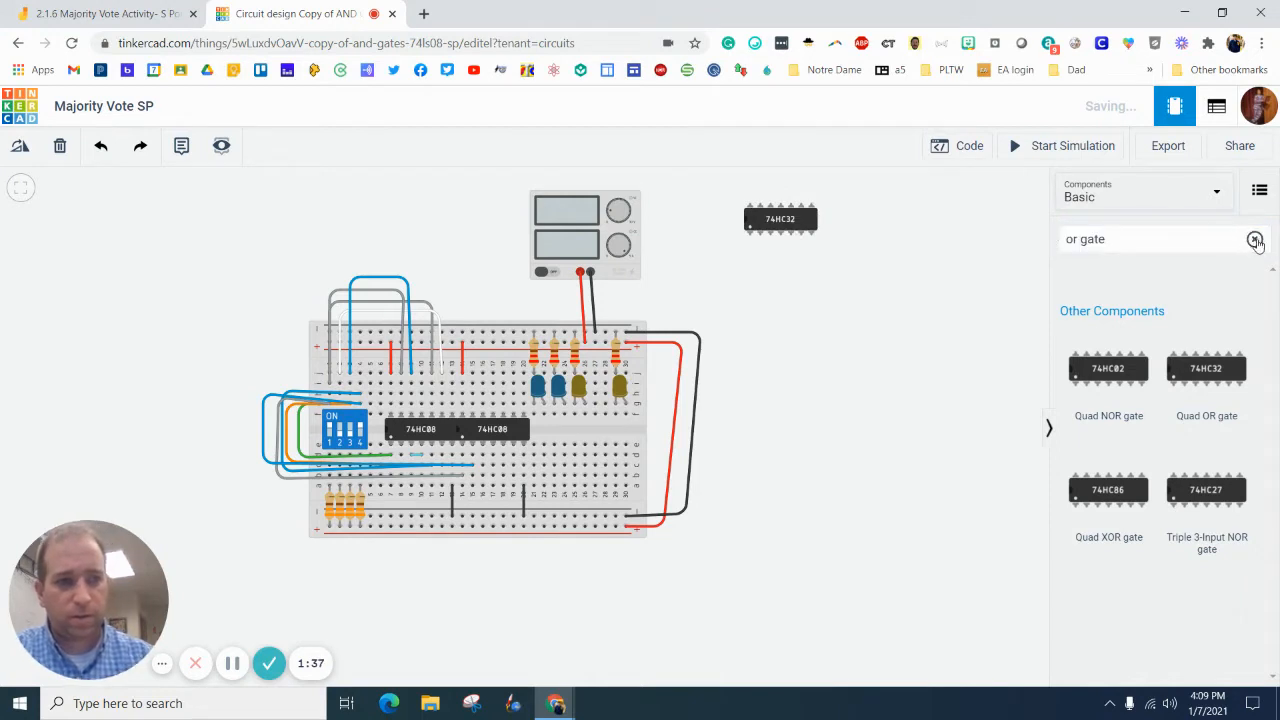
Search 'br', add a Breadboard Small and place it beside the first breadboard
{"action": "type", "text": "bread"}
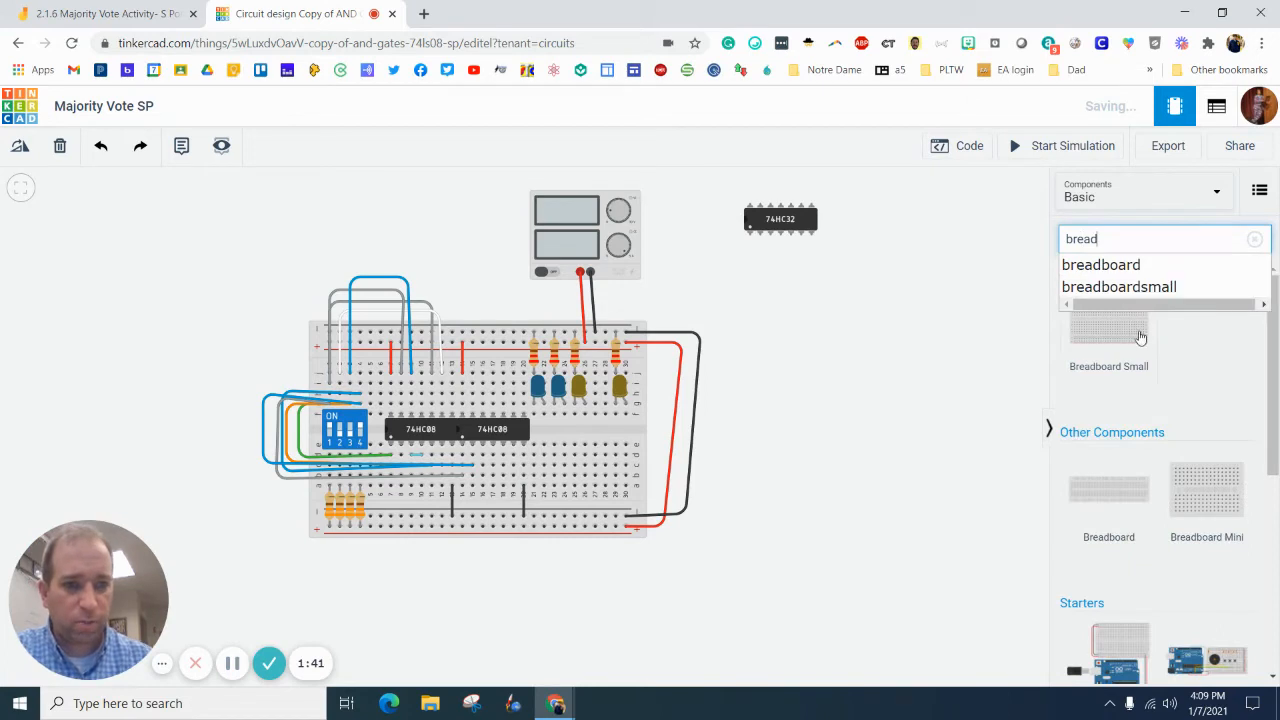
{"action": "left_click", "coordinate": [1108, 324]}
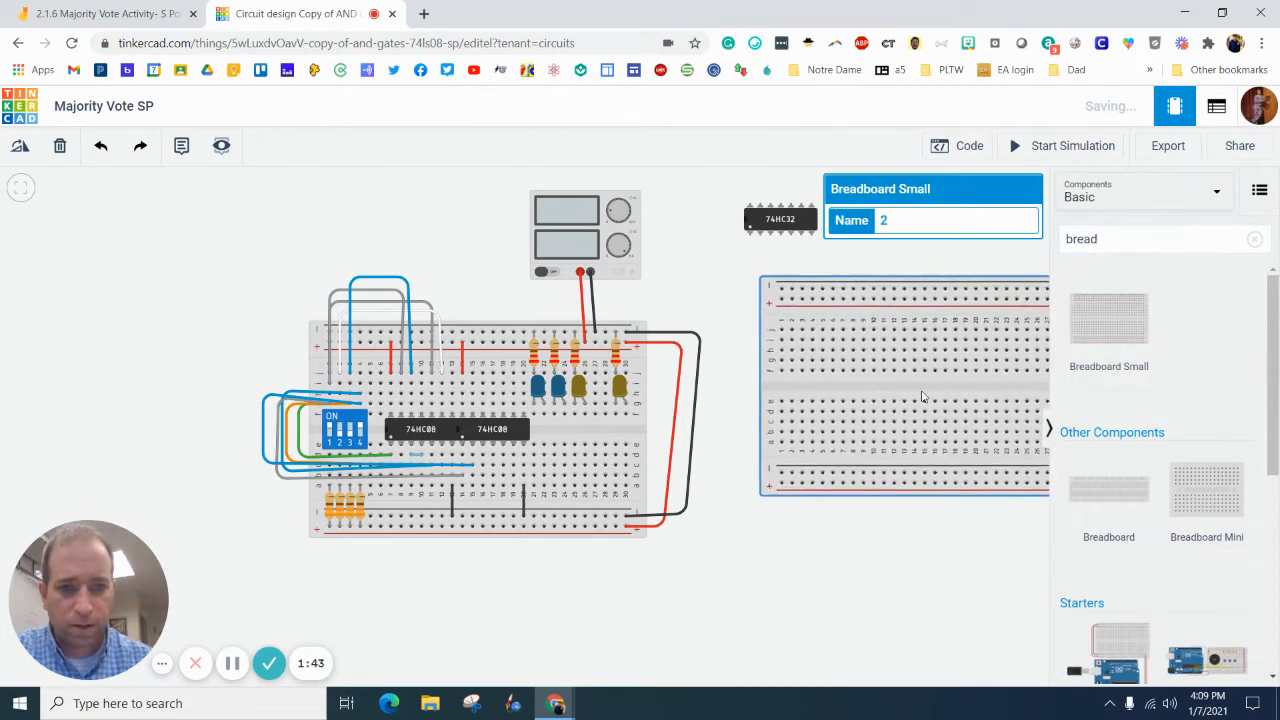
{"action": "left_click_drag", "start_coordinate": [904, 388], "coordinate": [876, 436]}
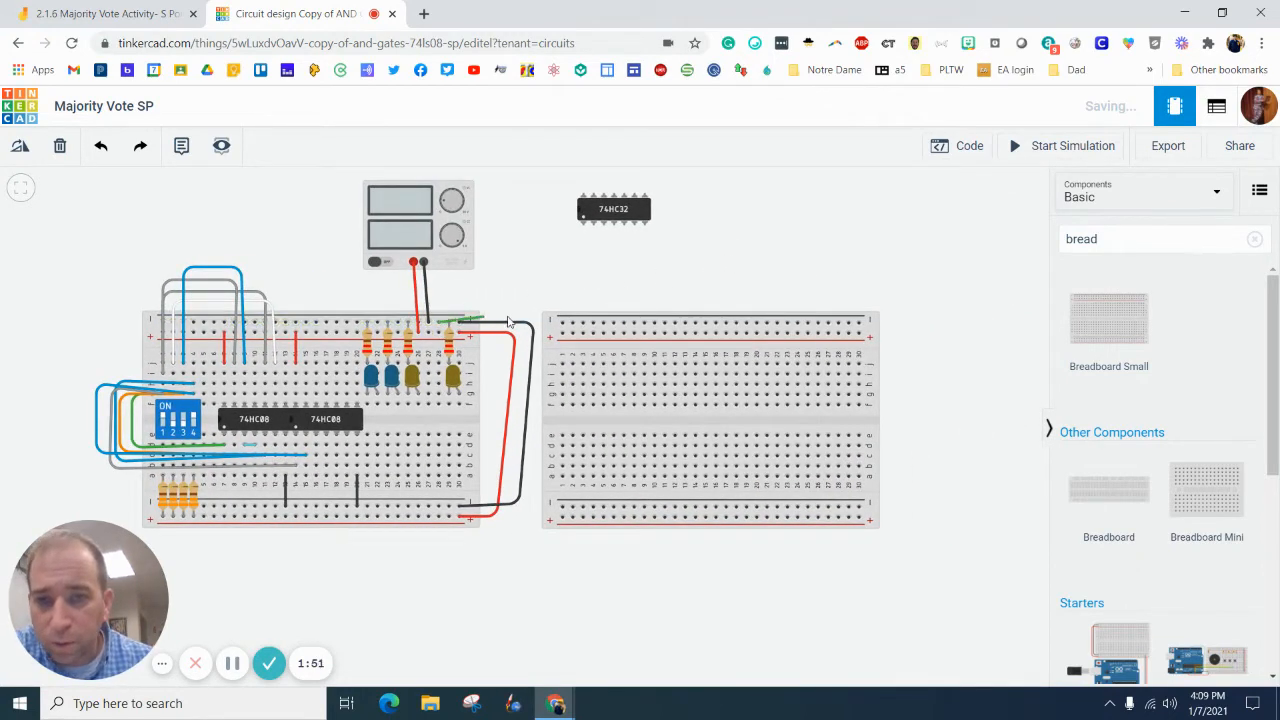
Join the two breadboards' power rails with a red wire and their ground rails with a black wire
{"action": "left_click_drag", "start_coordinate": [438, 322], "coordinate": [560, 322]}
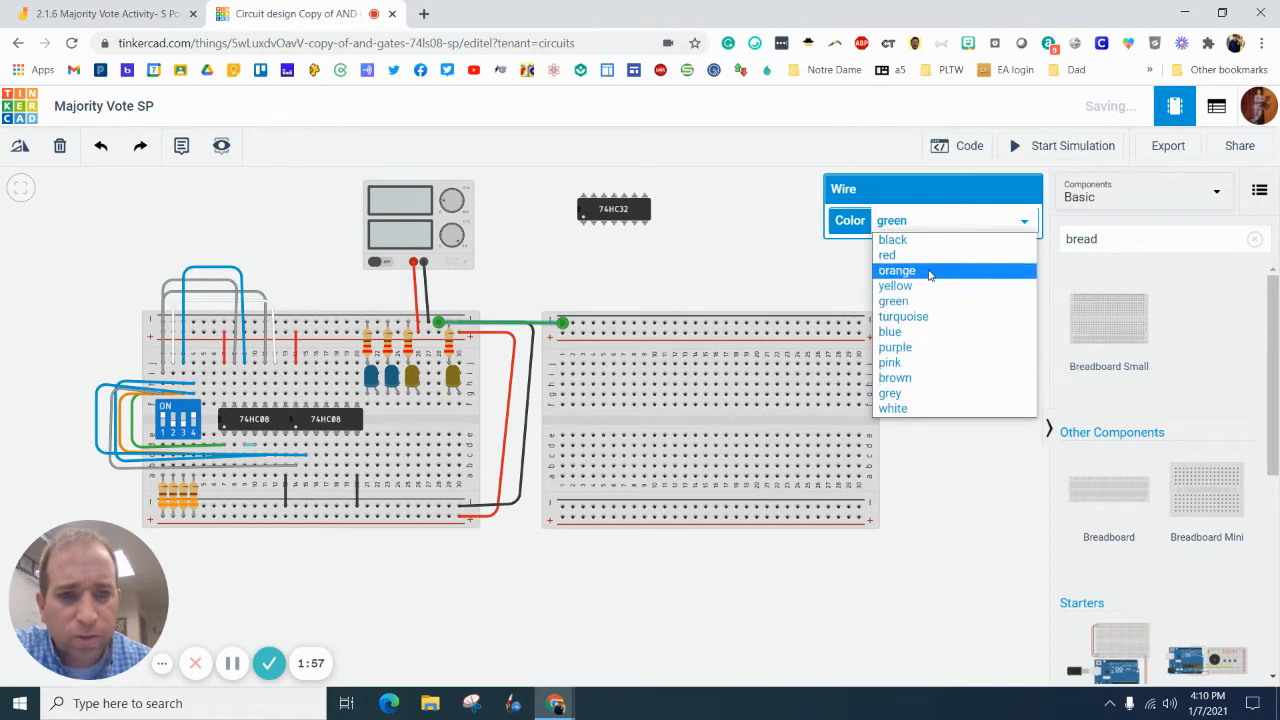
{"action": "left_click", "coordinate": [892, 240]}
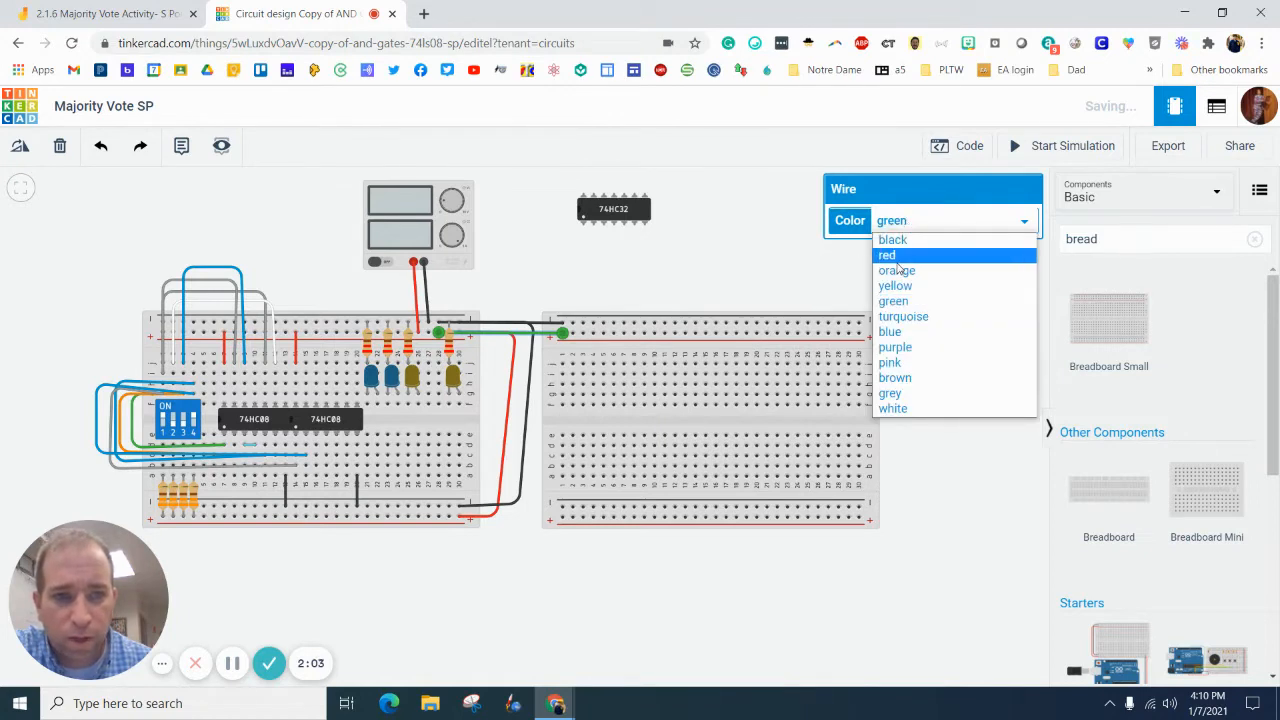
{"action": "left_click", "coordinate": [886, 256]}
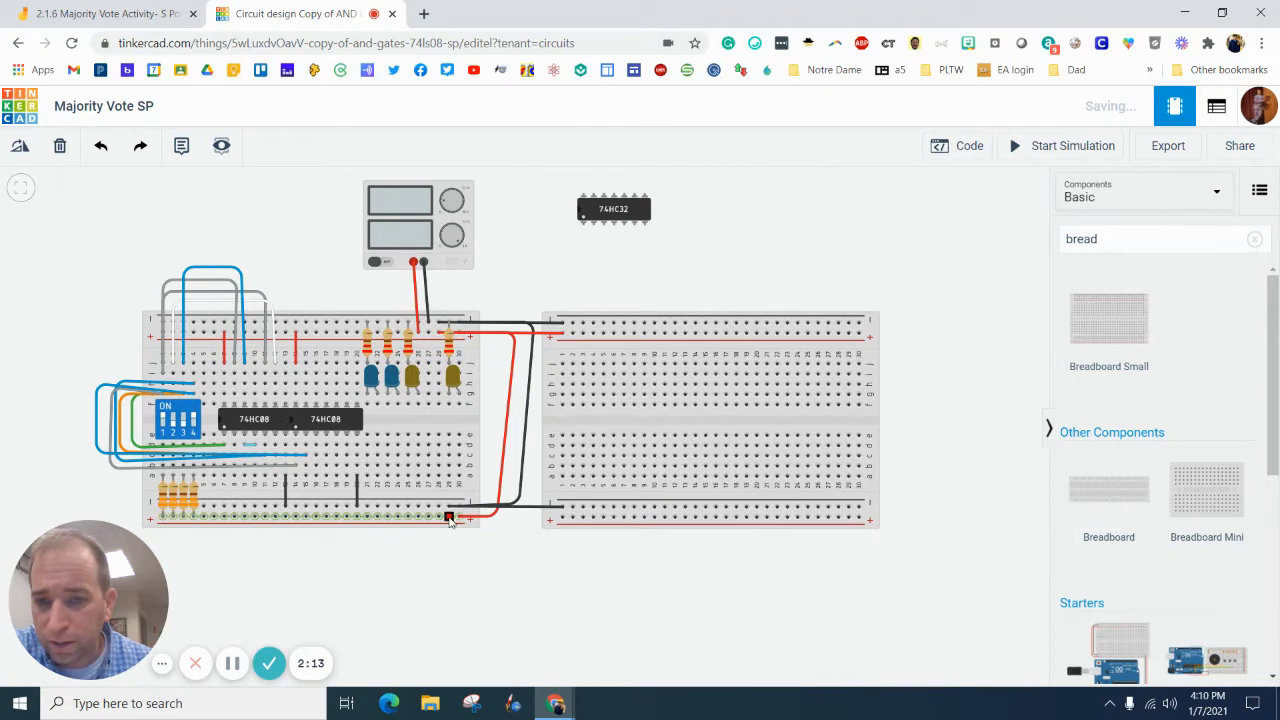
{"action": "left_click_drag", "start_coordinate": [448, 516], "coordinate": [560, 516]}
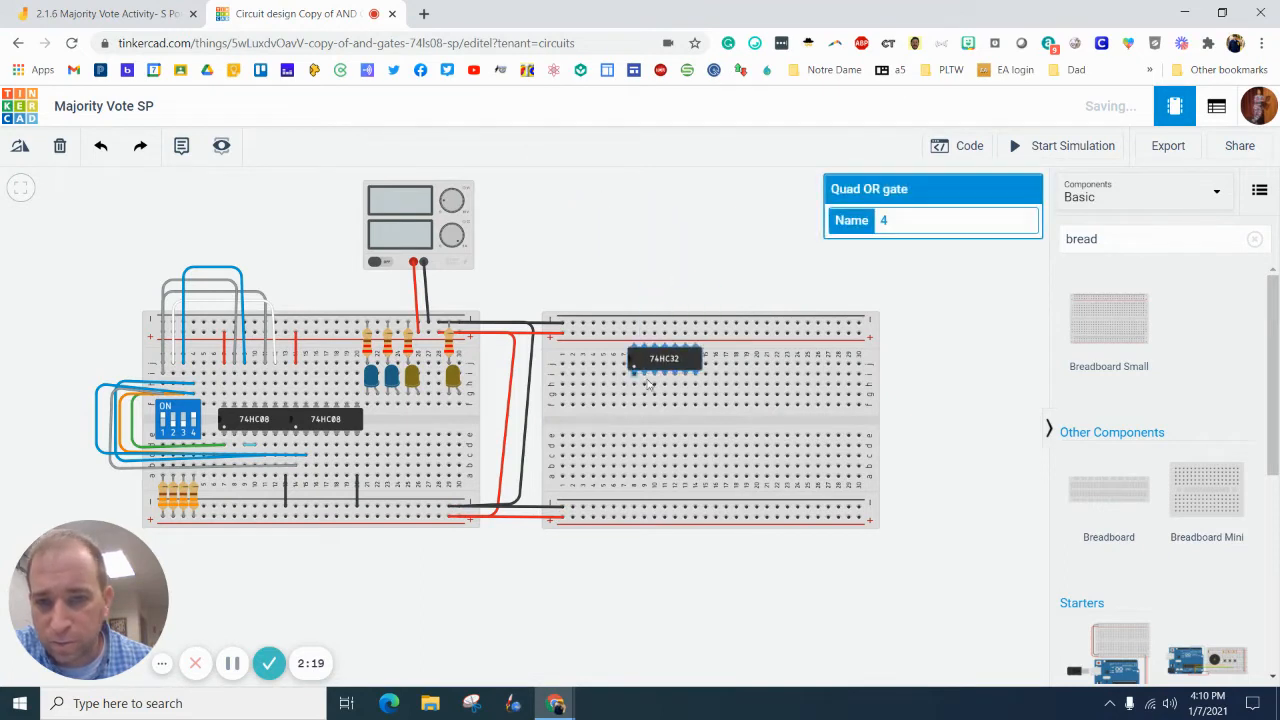
Resettle the 74HC32 on the second breadboard and colour its rail jumpers red and black
{"action": "left_click_drag", "start_coordinate": [664, 358], "coordinate": [604, 420]}
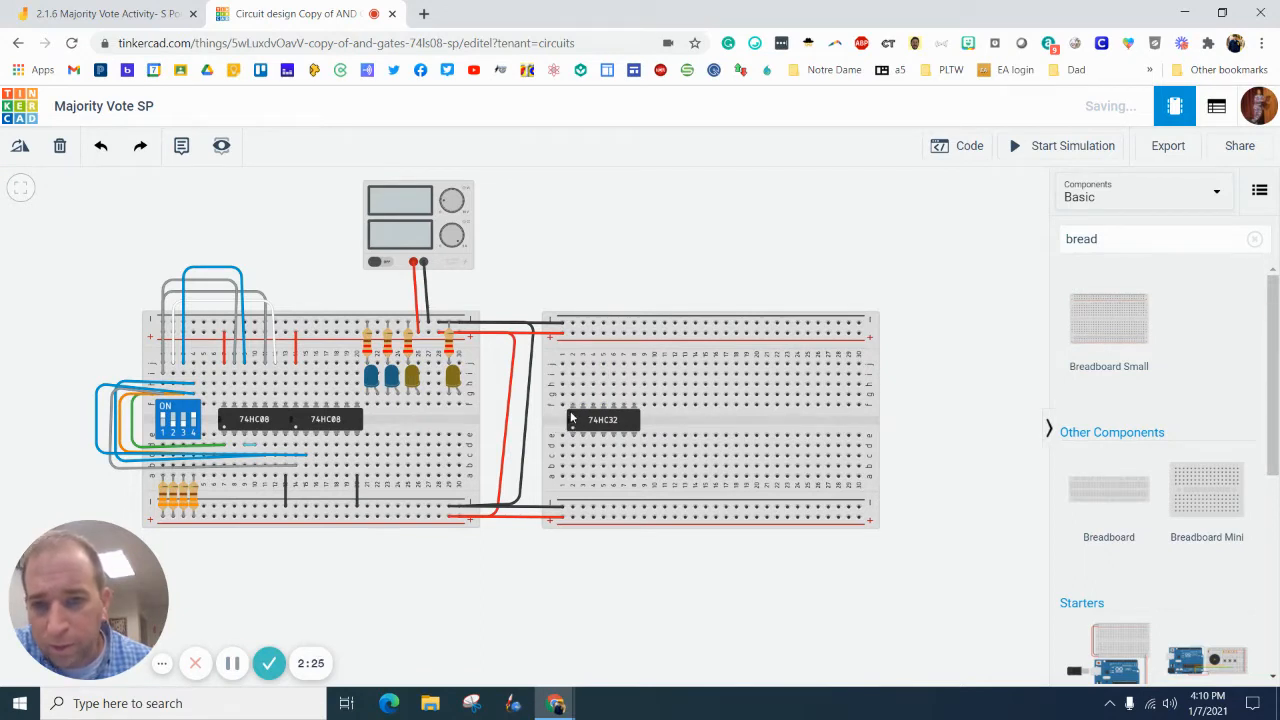
{"action": "mouse_move", "coordinate": [572, 436]}
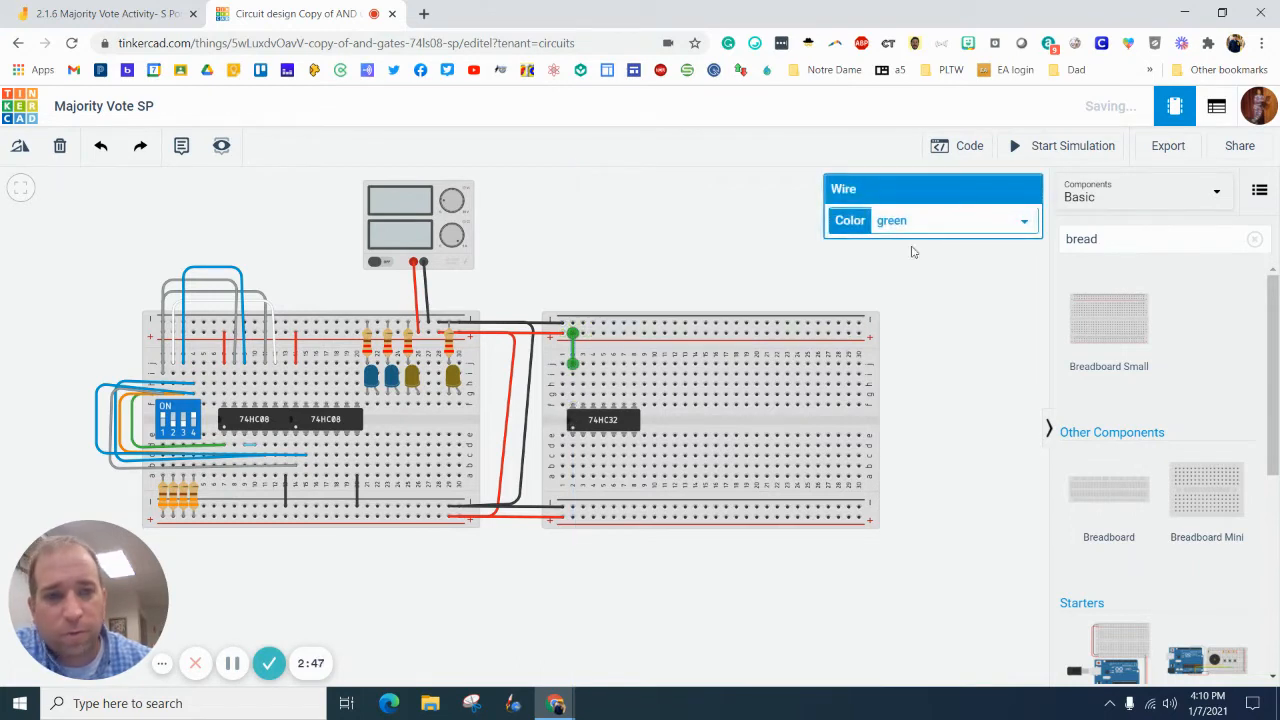
{"action": "left_click", "coordinate": [950, 220]}
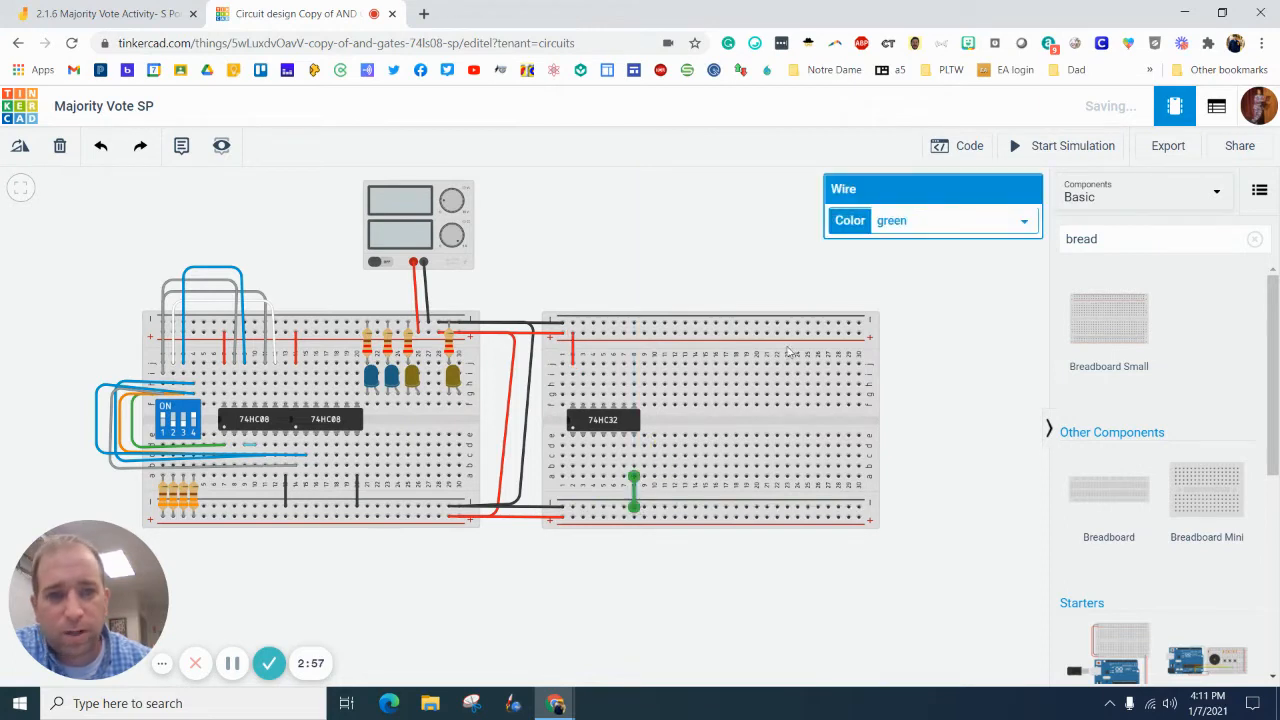
{"action": "left_click", "coordinate": [950, 220]}
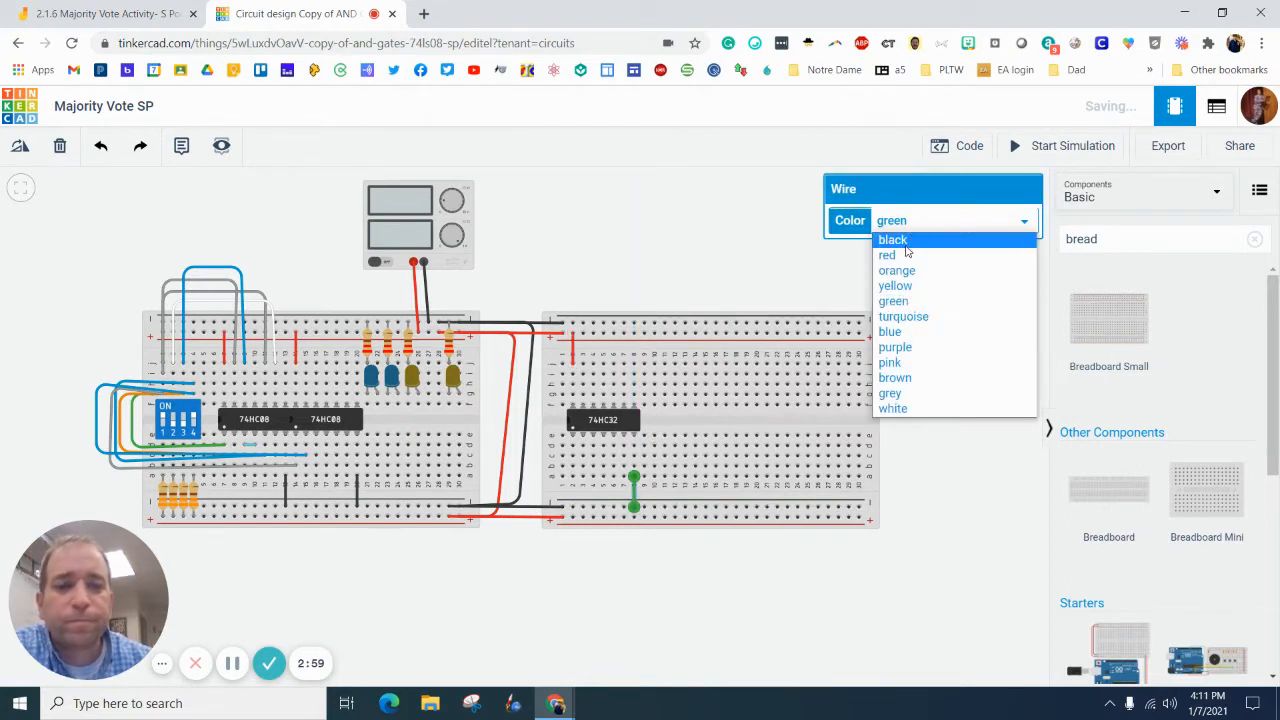
{"action": "left_click", "coordinate": [716, 264]}
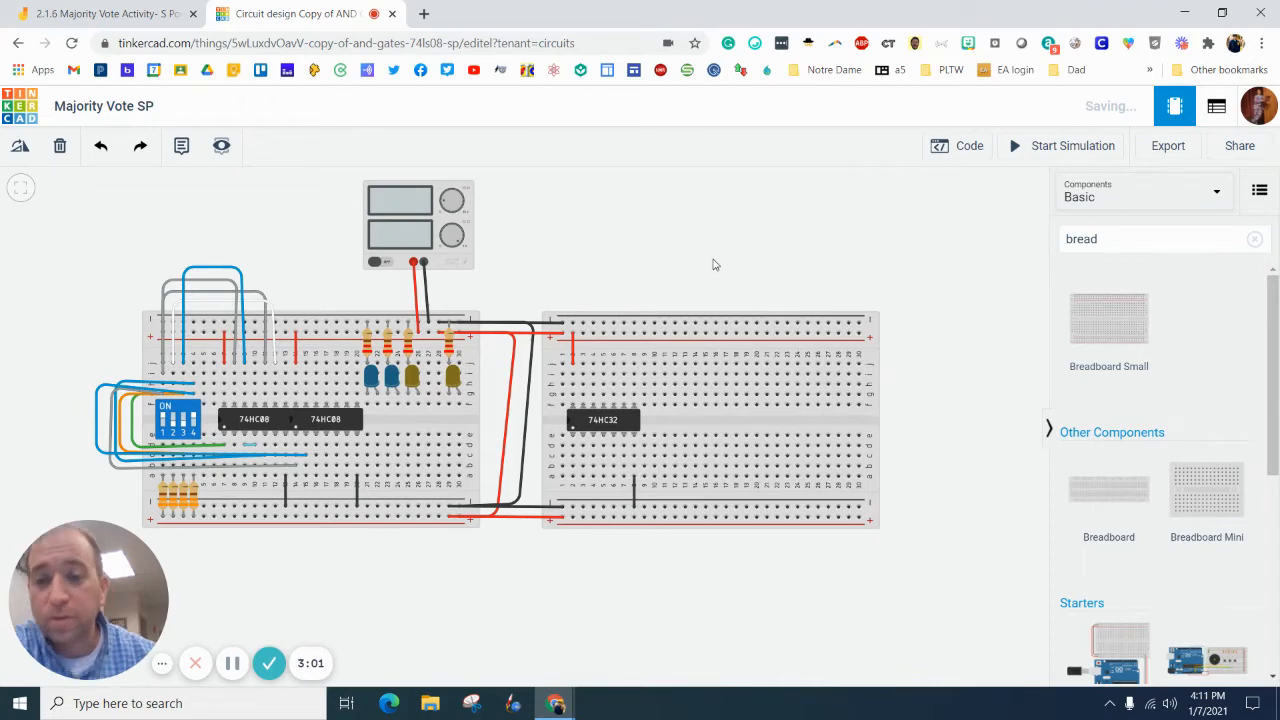
{"action": "mouse_move", "coordinate": [724, 284]}
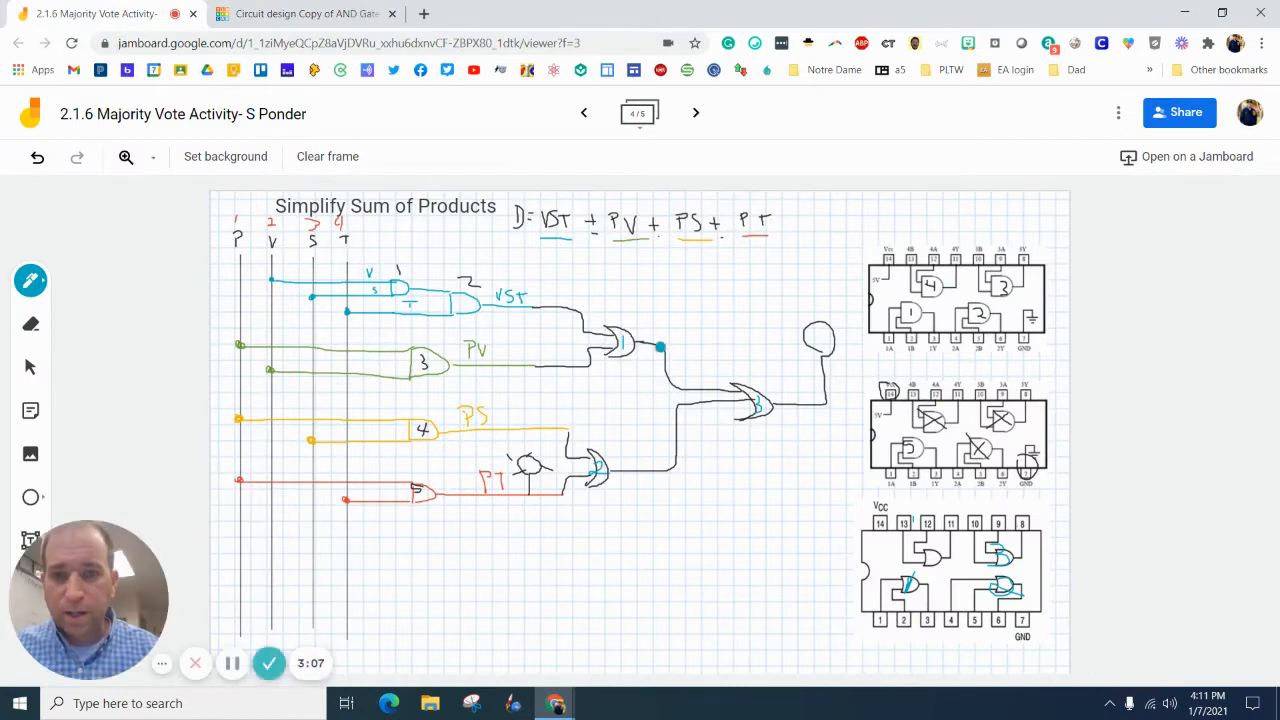
Mark the first OR gate's output in Jamboard, then draw a green wire from the left breadboard's lower rows
{"action": "left_click_drag", "start_coordinate": [660, 348], "coordinate": [670, 290]}
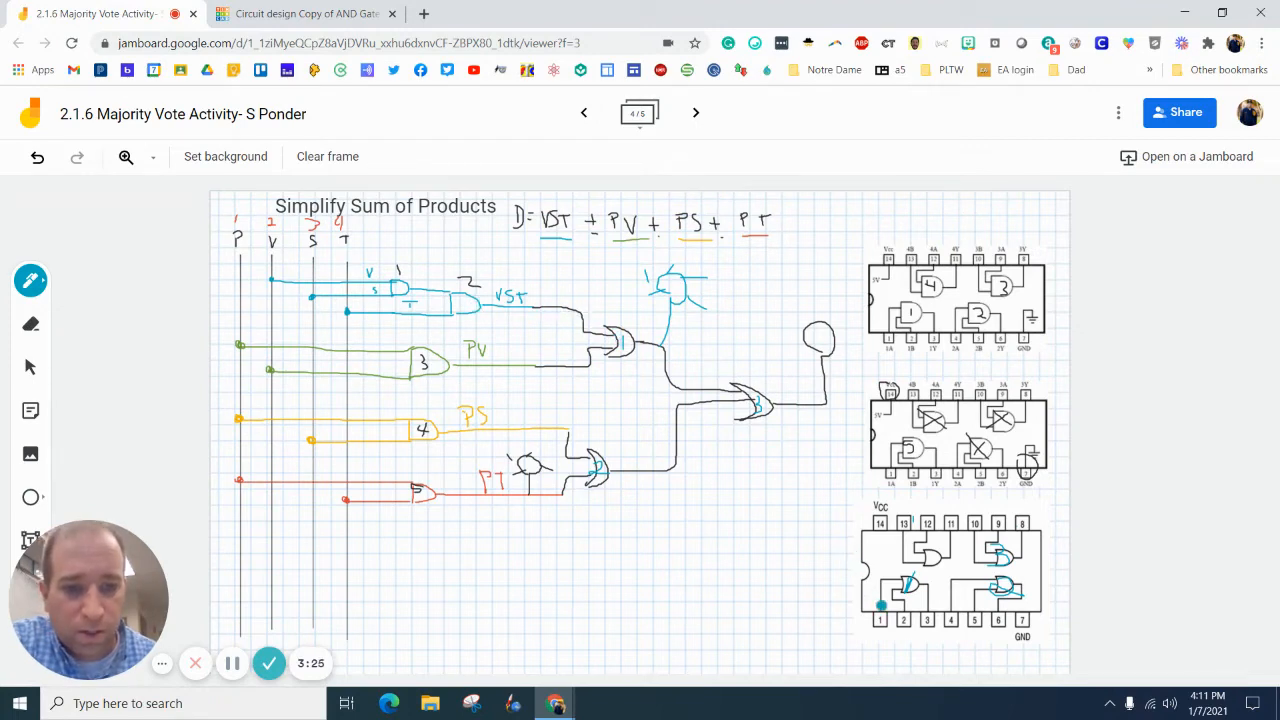
{"action": "left_click", "coordinate": [304, 12]}
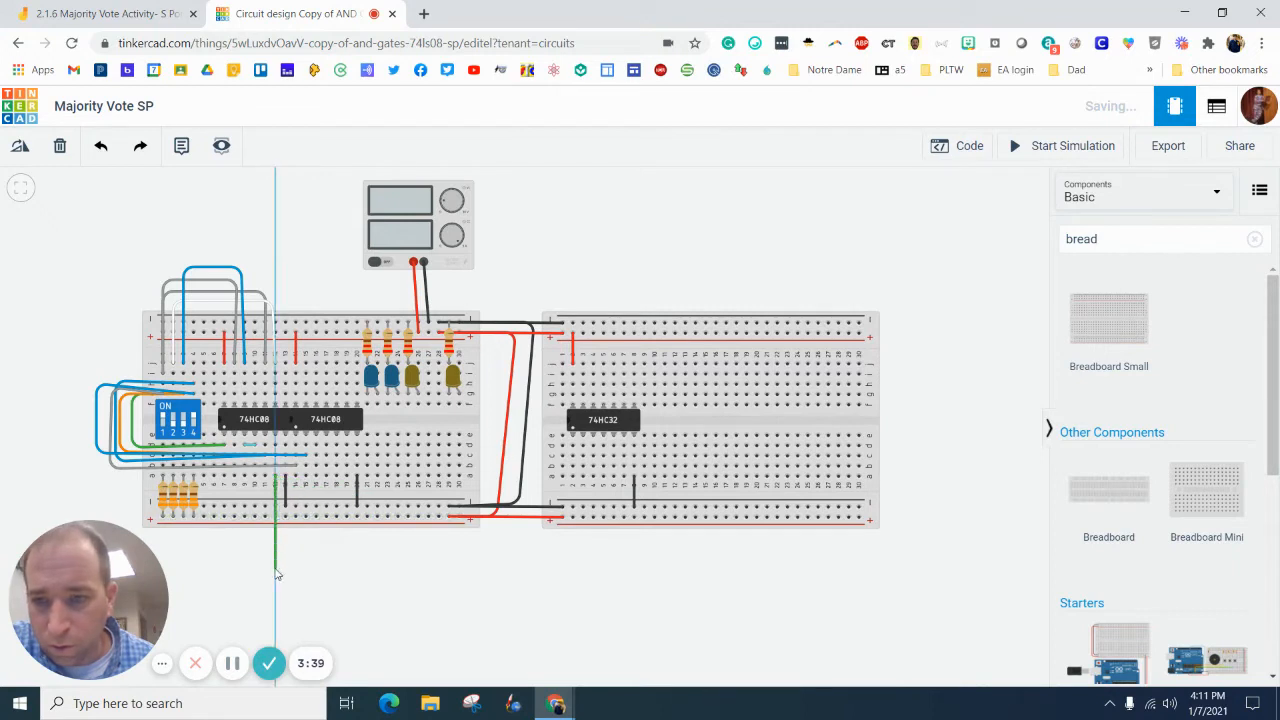
{"action": "left_click_drag", "start_coordinate": [276, 572], "coordinate": [584, 568]}
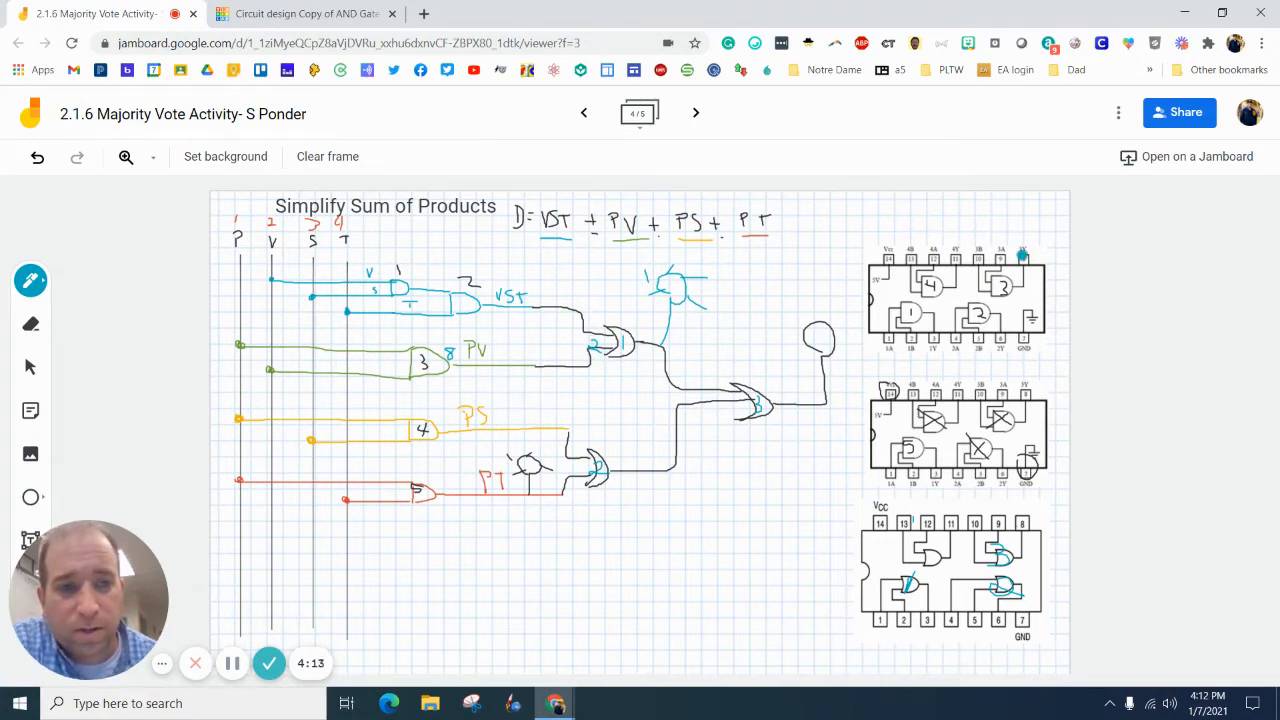
Loop green wires around the left breadboard to rows near the 74HC32 on the right breadboard
{"action": "left_click", "coordinate": [304, 12]}
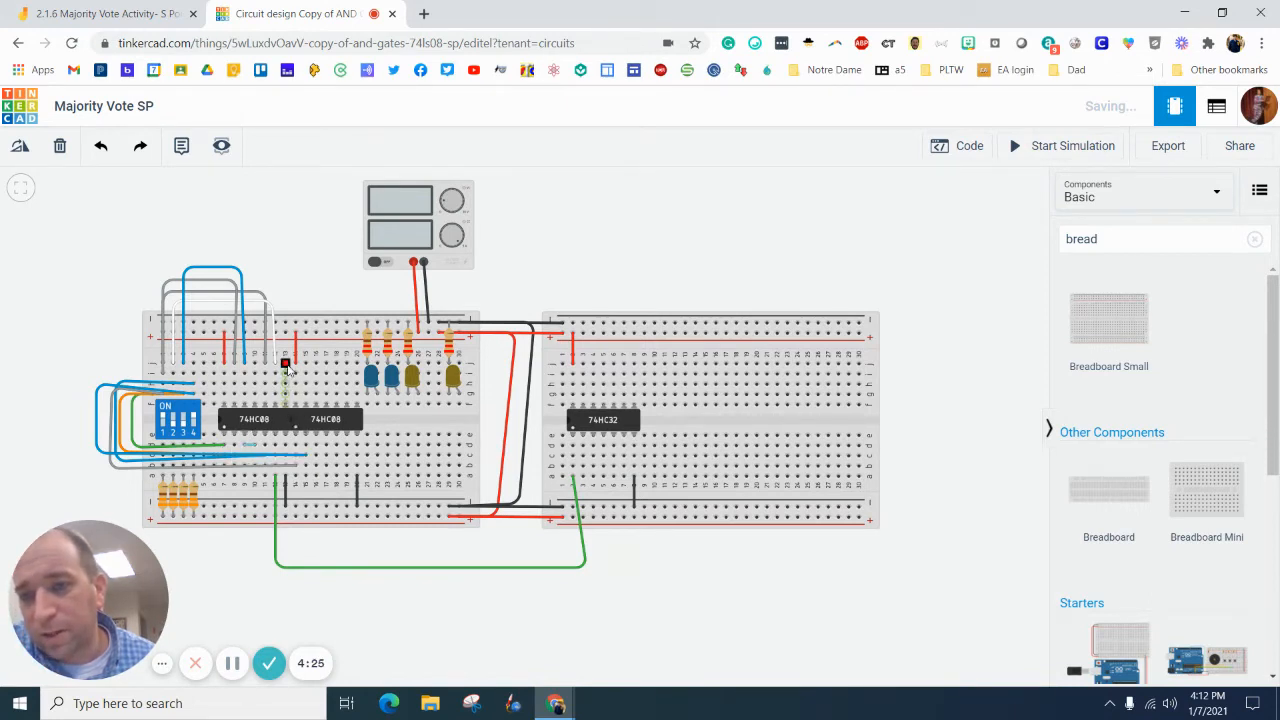
{"action": "left_click_drag", "start_coordinate": [284, 364], "coordinate": [200, 264]}
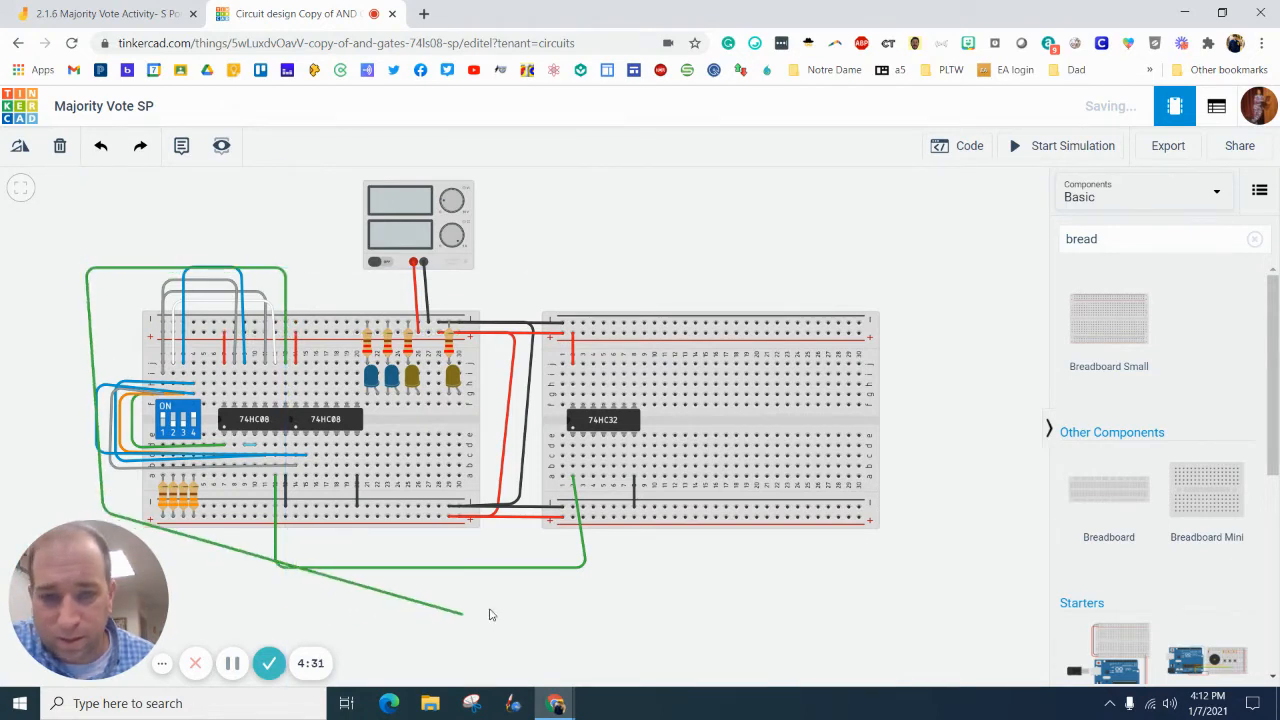
{"action": "left_click_drag", "start_coordinate": [460, 610], "coordinate": [584, 492]}
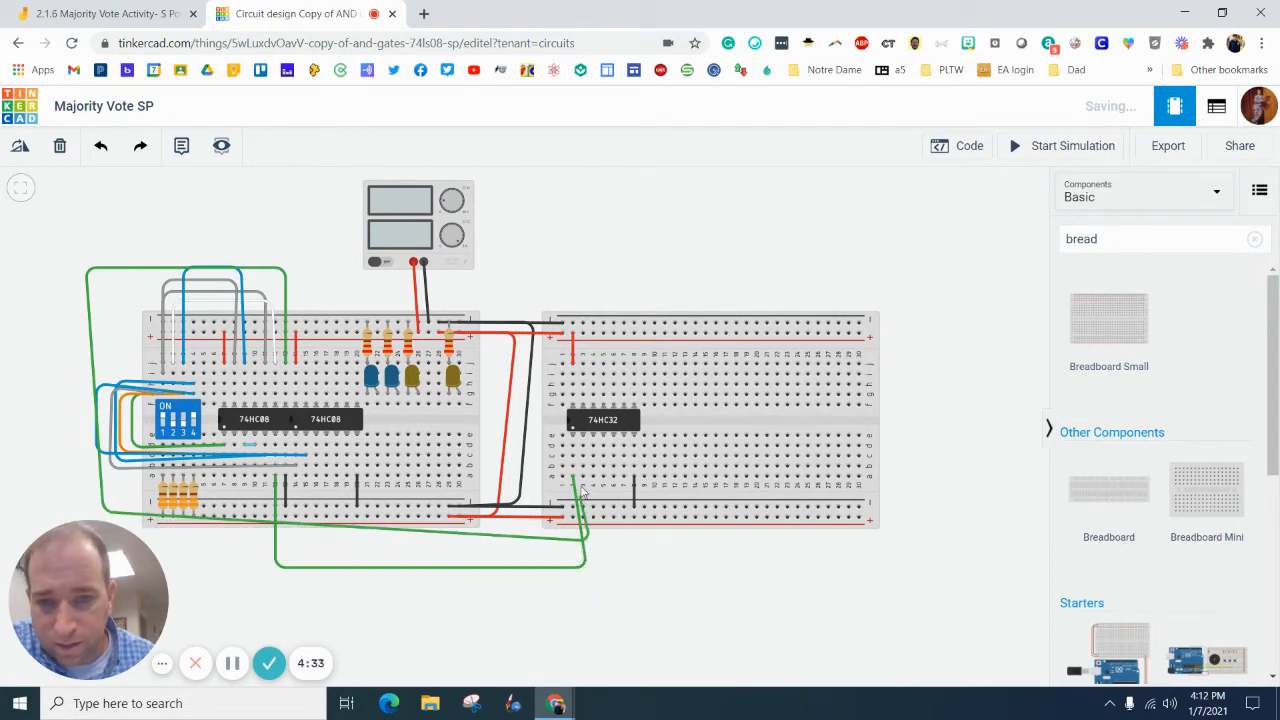
{"action": "left_click", "coordinate": [588, 544]}
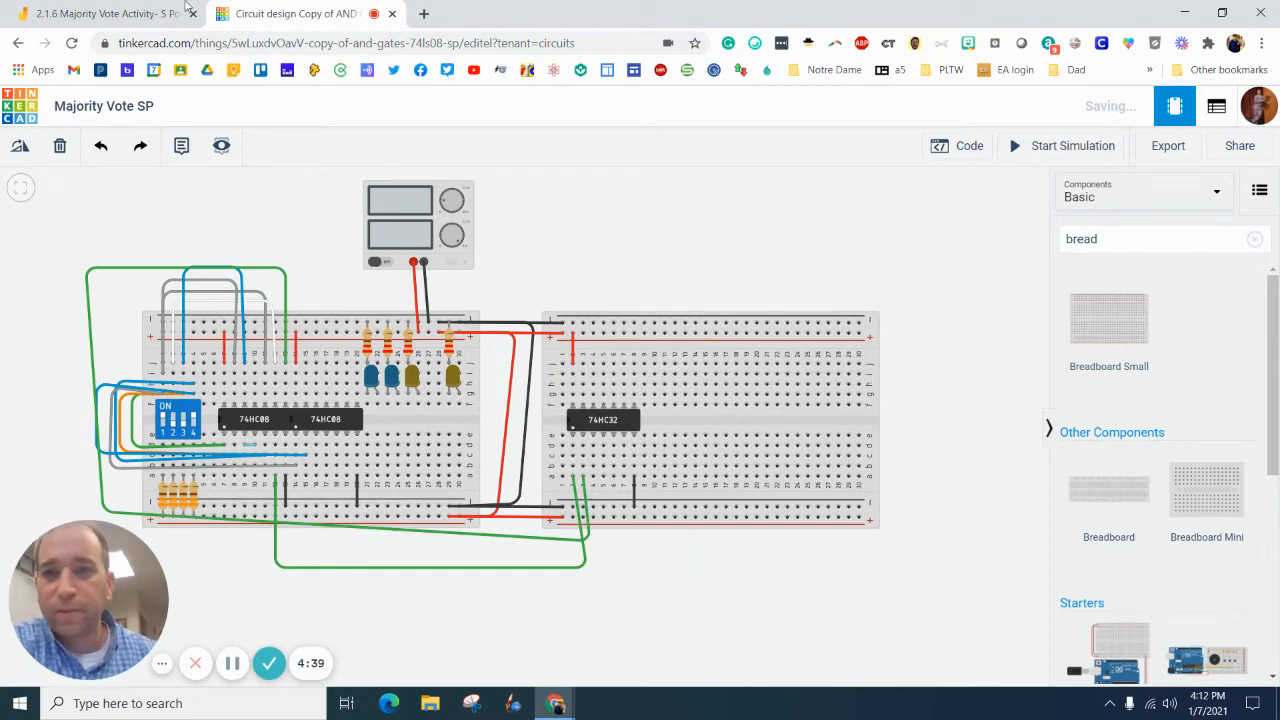
{"action": "left_click", "coordinate": [96, 12]}
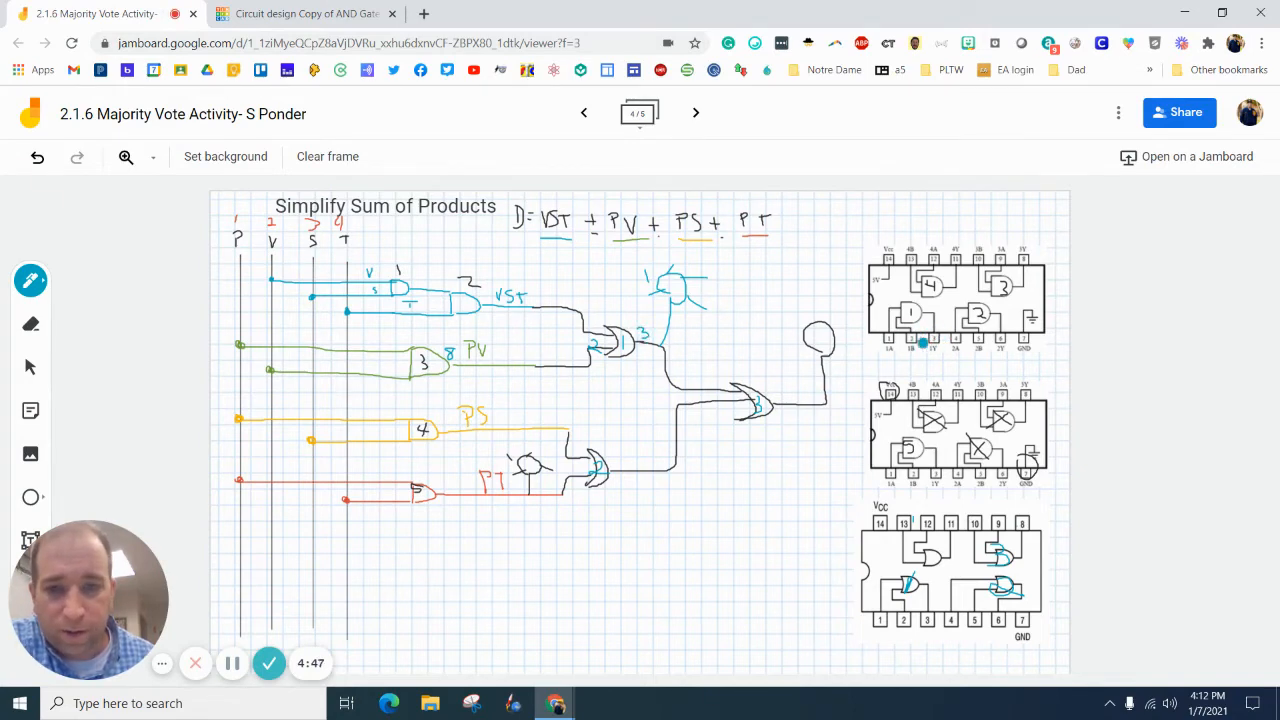
Check the Jamboard pinout and run a green wire from the AND chip output row to the 74HC32 input row
{"action": "left_click", "coordinate": [304, 12]}
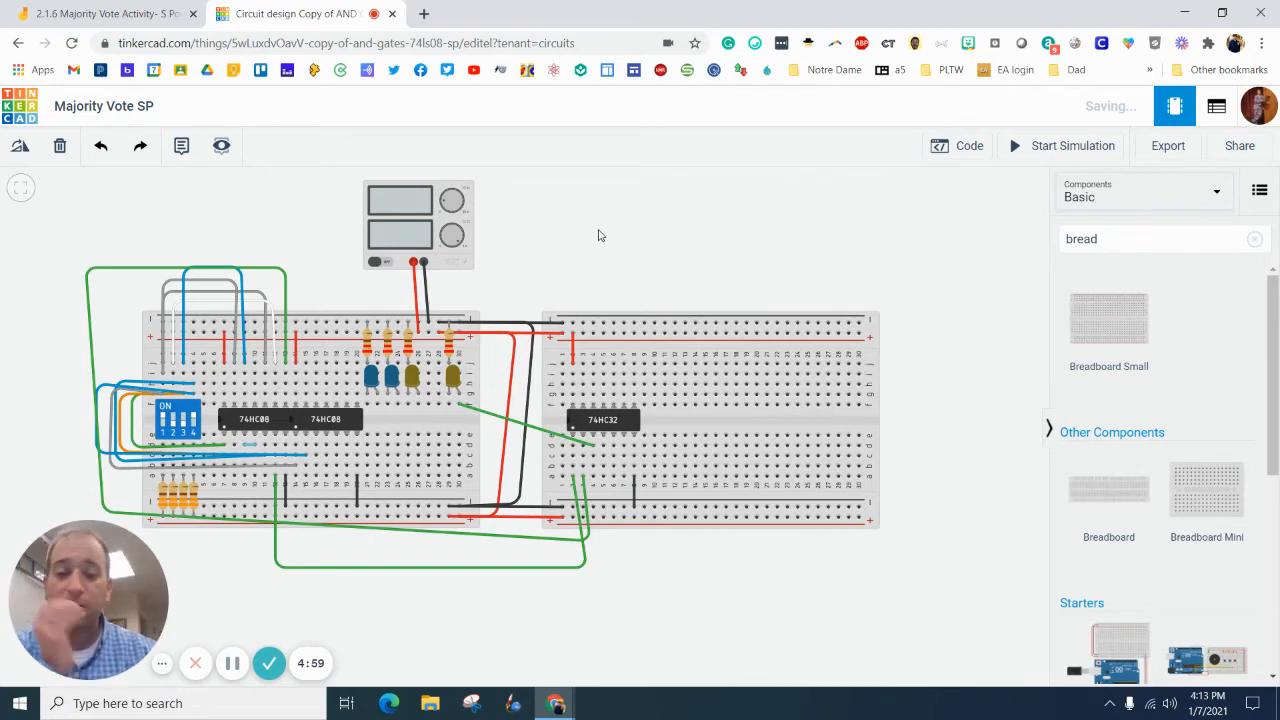
{"action": "mouse_move", "coordinate": [104, 12]}
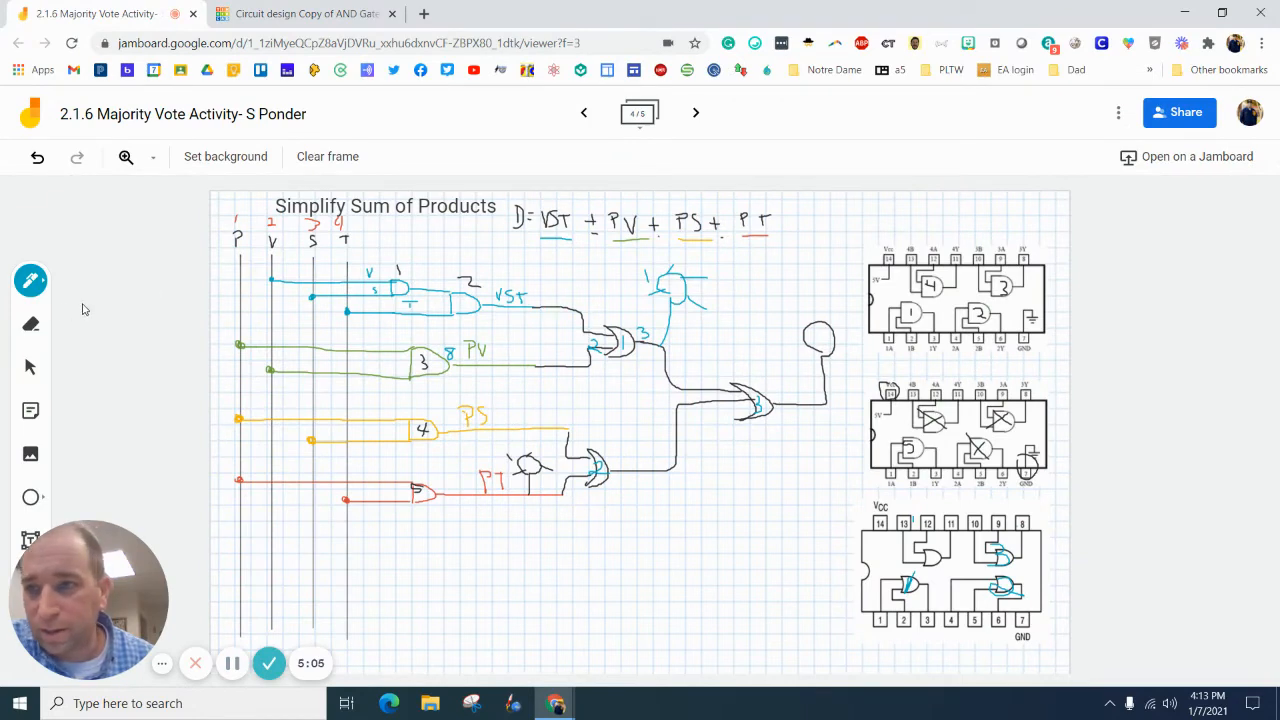
{"action": "left_click", "coordinate": [32, 280]}
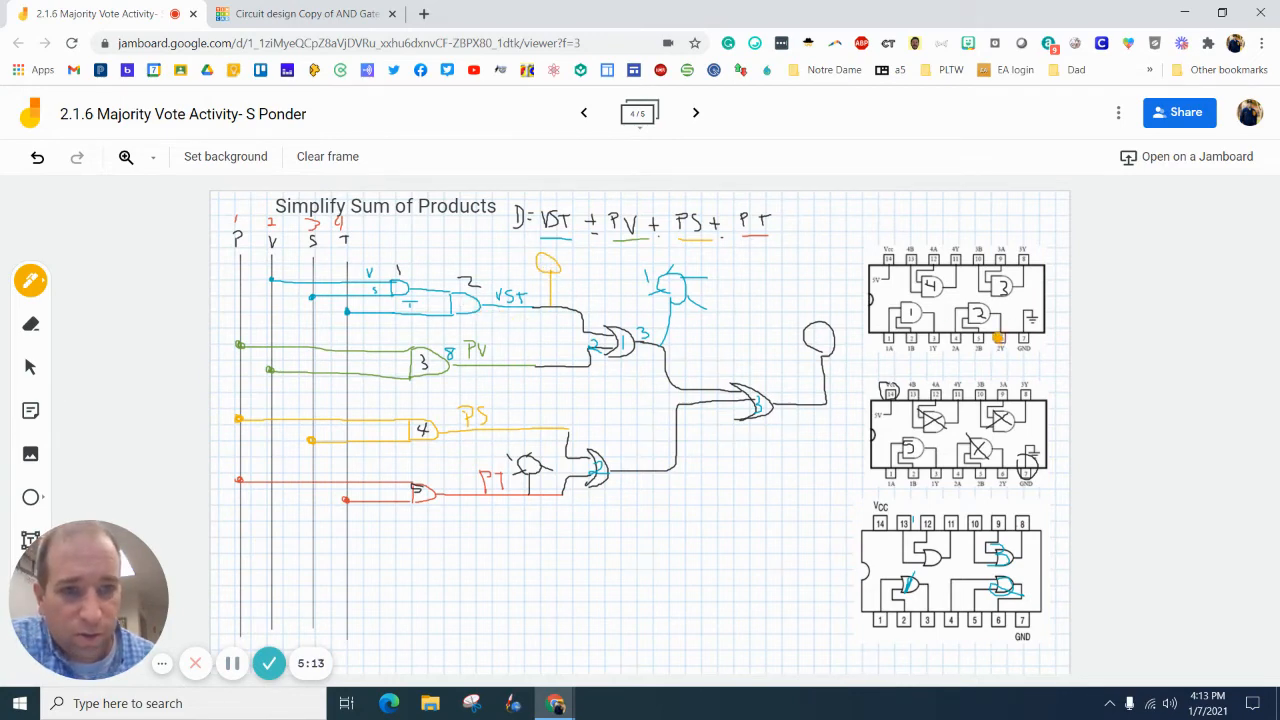
{"action": "left_click", "coordinate": [304, 12]}
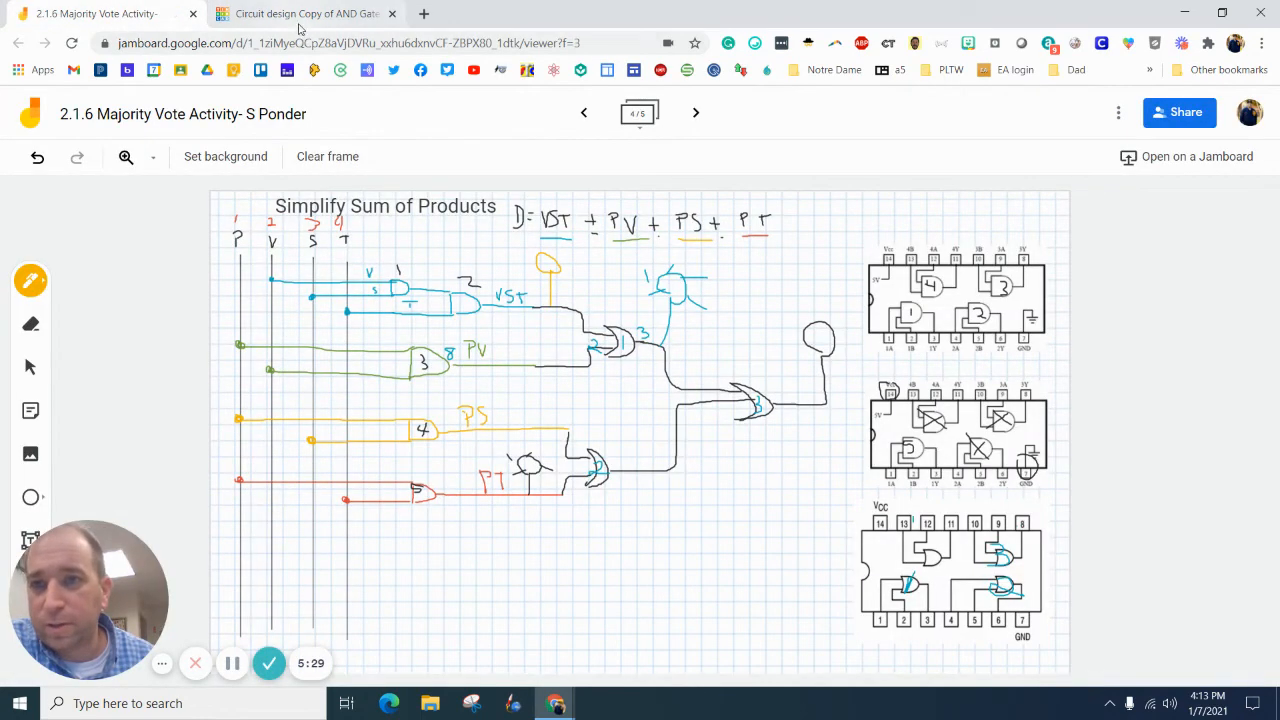
{"action": "left_click", "coordinate": [308, 12]}
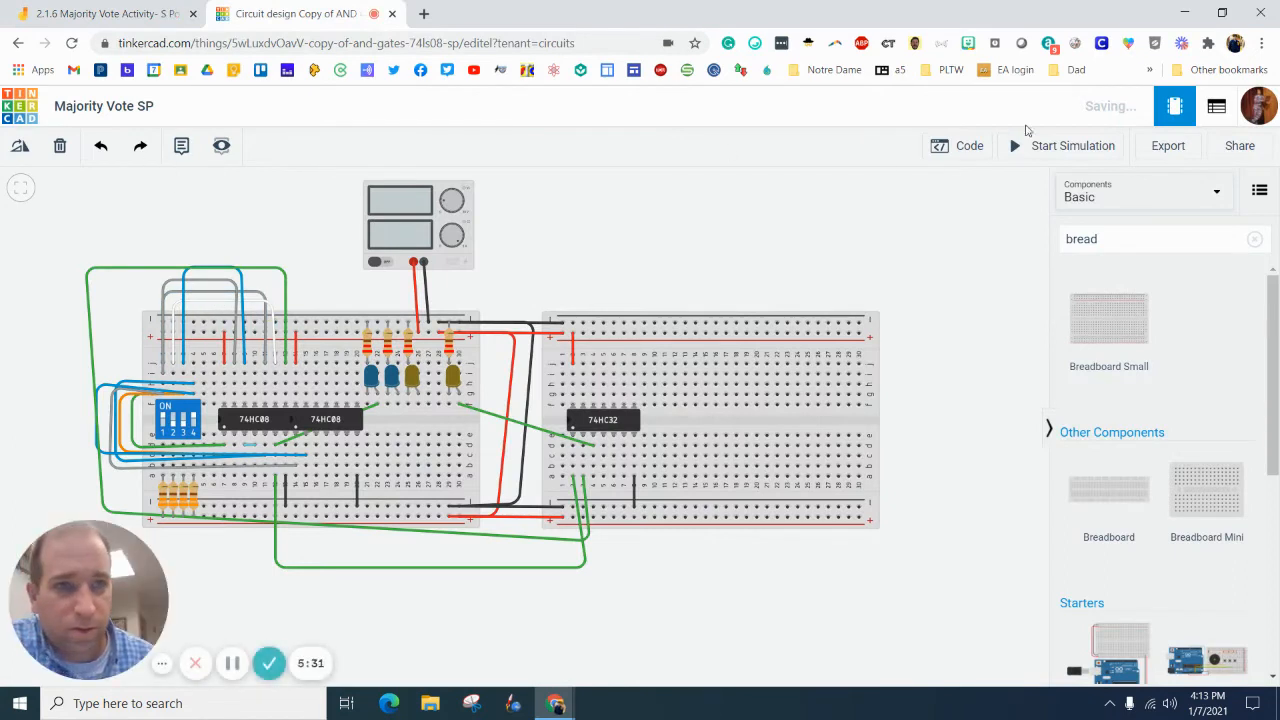
Start the simulation so the power supply reads 5.00 V and 22.7 mA, checking the Jamboard diagram
{"action": "left_click", "coordinate": [1060, 144]}
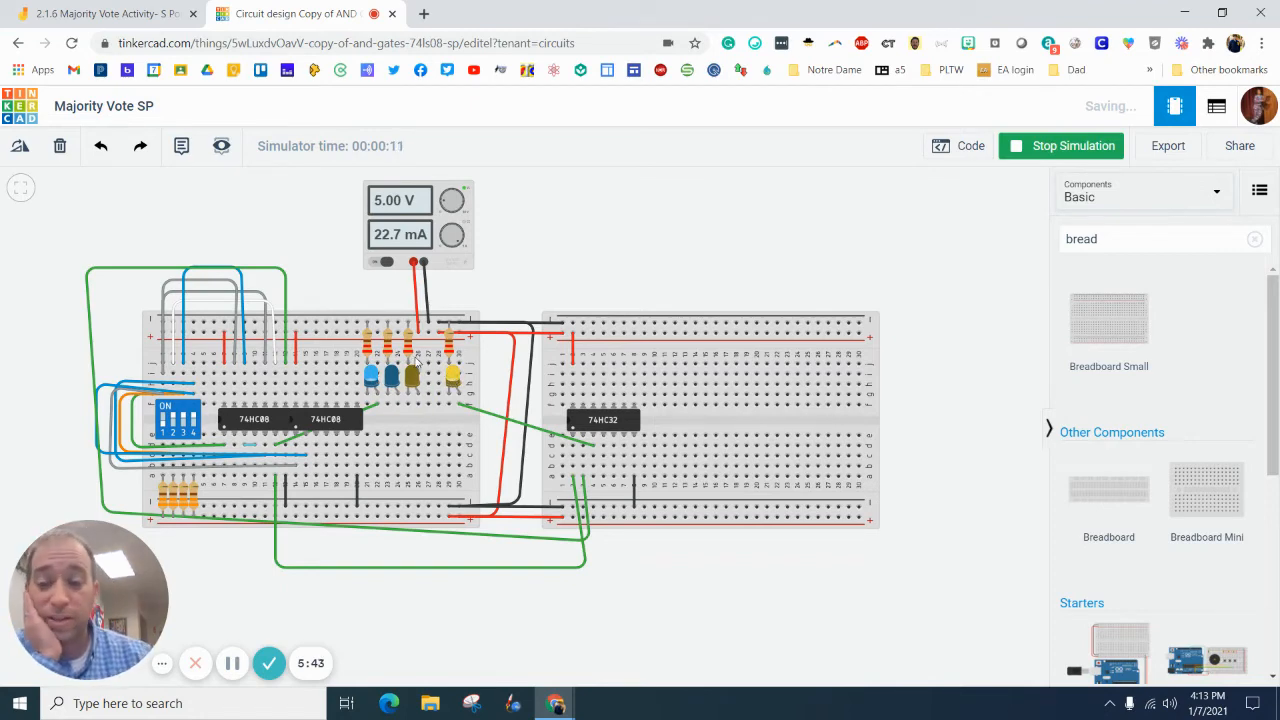
{"action": "left_click", "coordinate": [290, 14]}
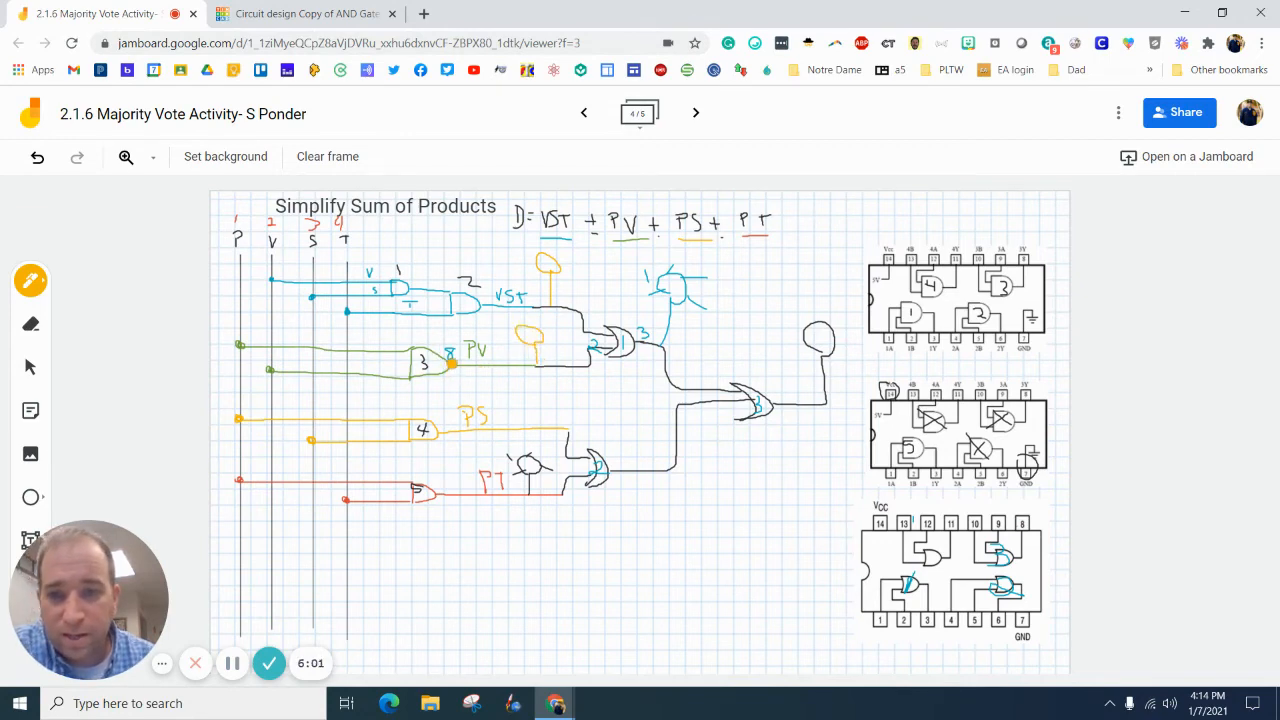
{"action": "left_click", "coordinate": [304, 12]}
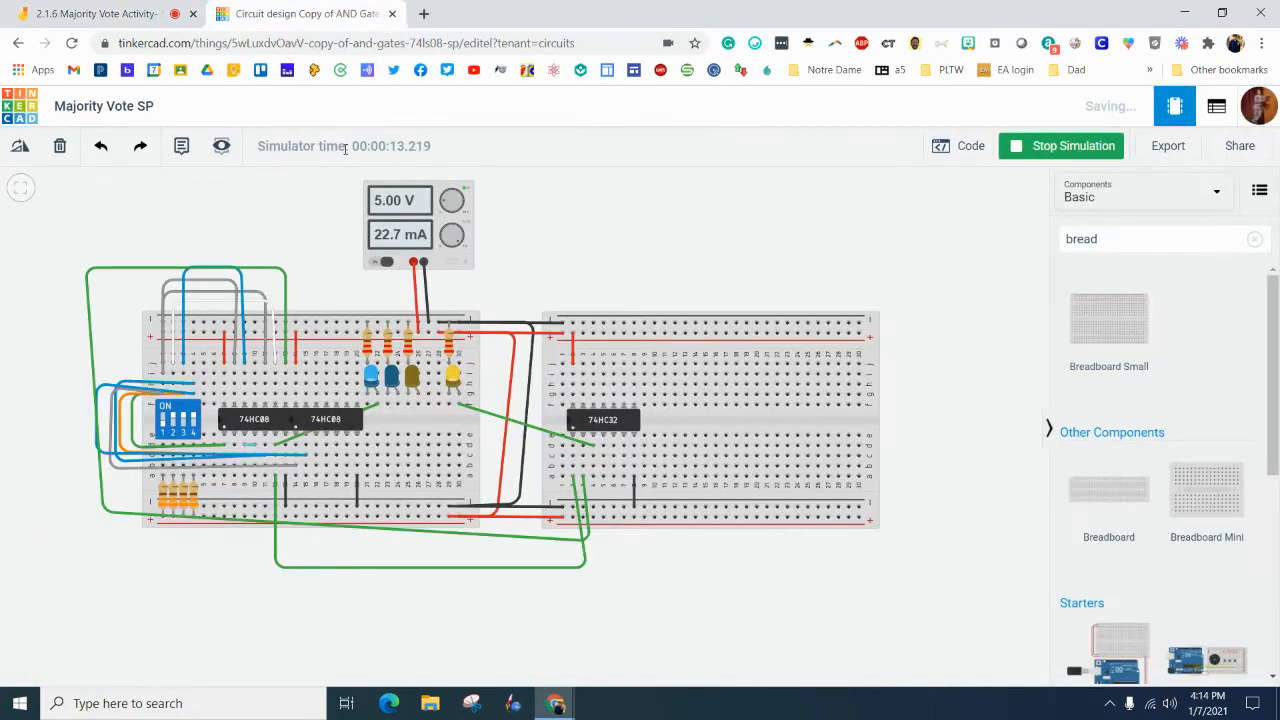
Stop the simulation and add another diagonal green wire to the 74HC32, checking the diagram
{"action": "left_click", "coordinate": [1060, 144]}
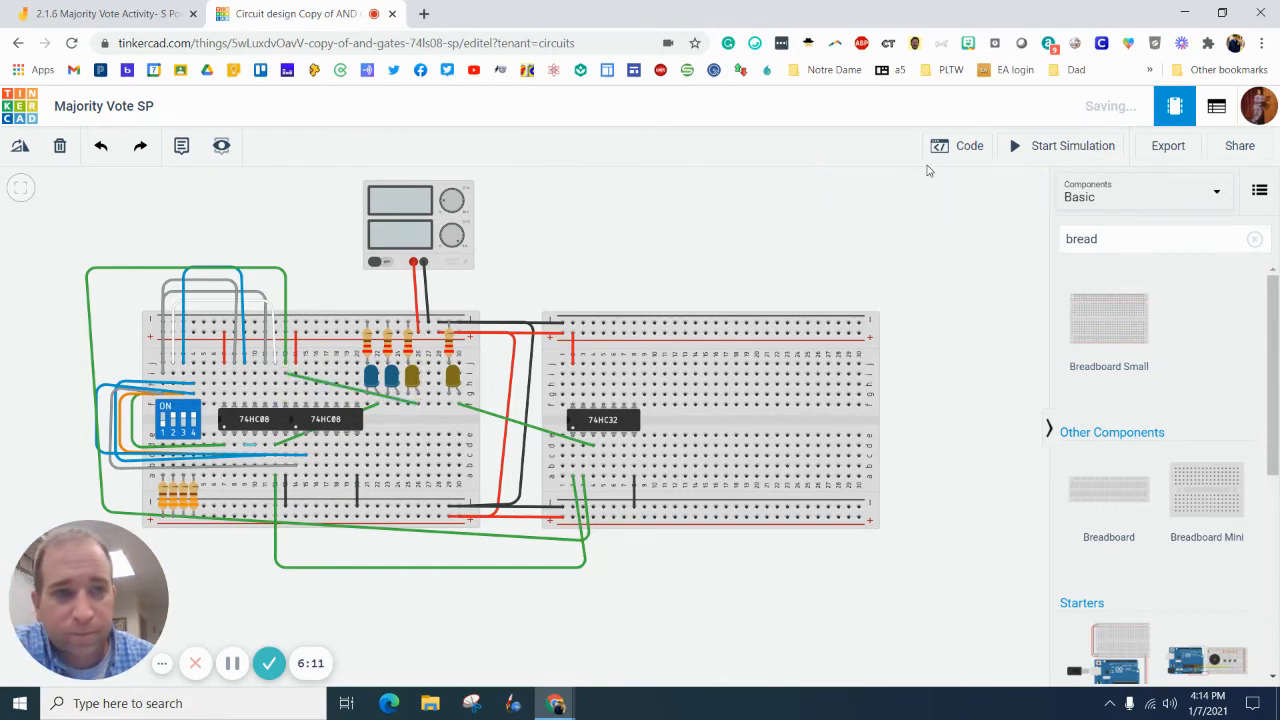
{"action": "left_click", "coordinate": [296, 12]}
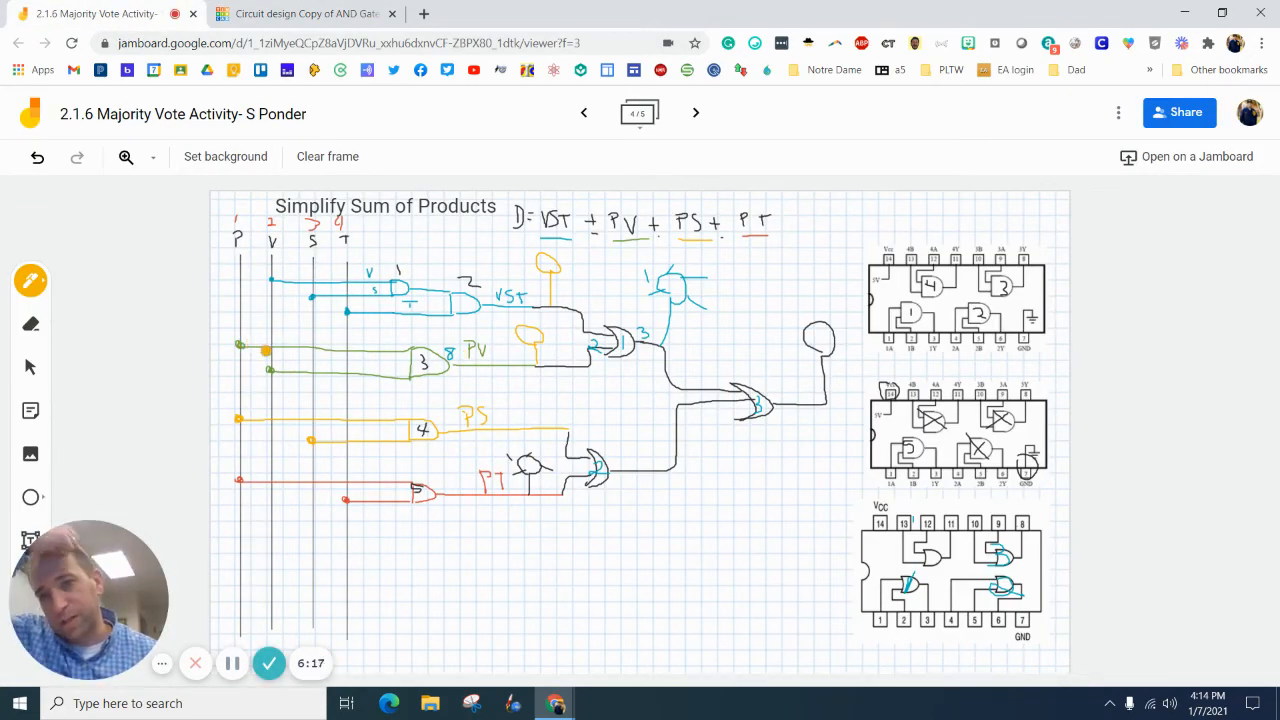
{"action": "left_click", "coordinate": [304, 12]}
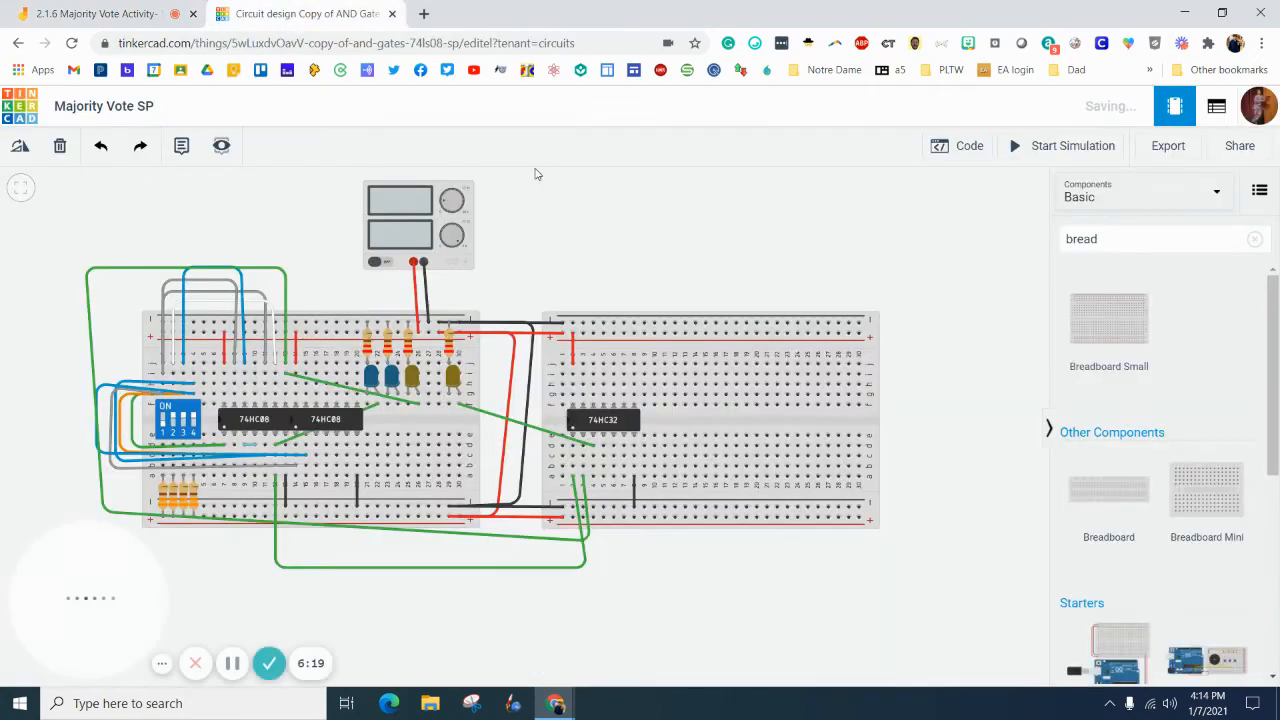
Run the simulation, toggle two DIP switches to check the LED response, and stop it
{"action": "left_click", "coordinate": [1072, 144]}
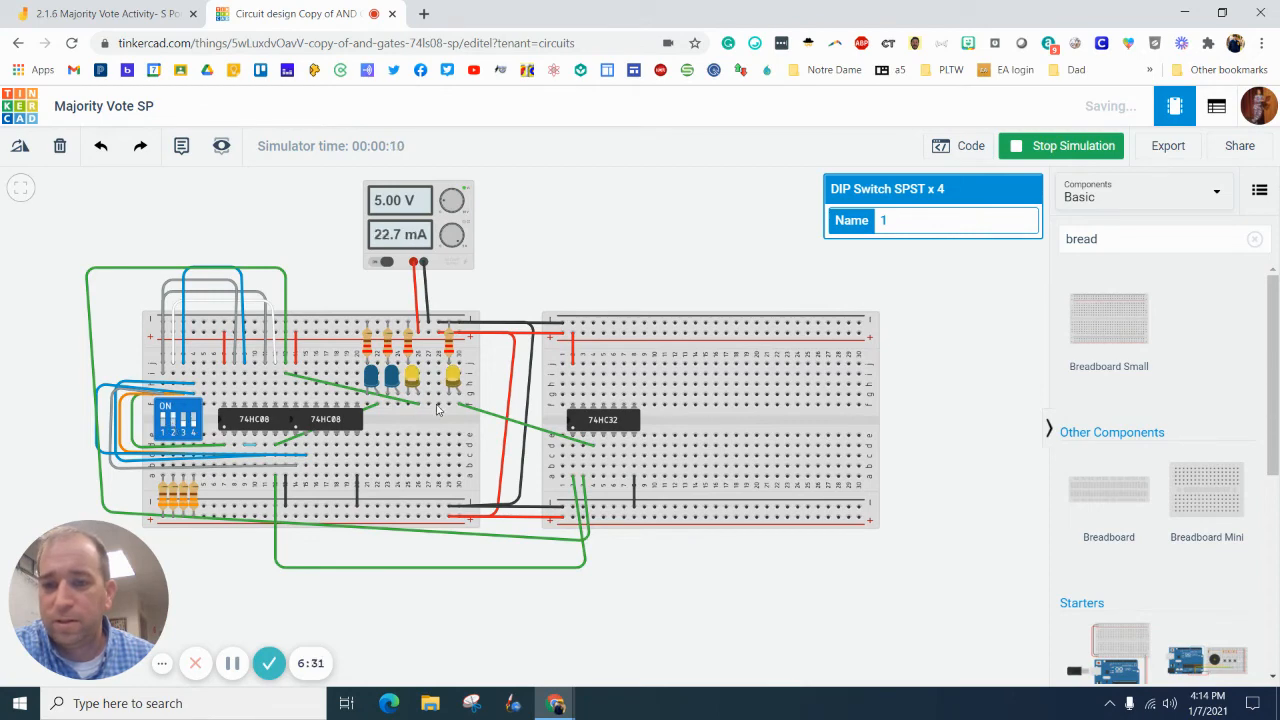
{"action": "mouse_move", "coordinate": [424, 376]}
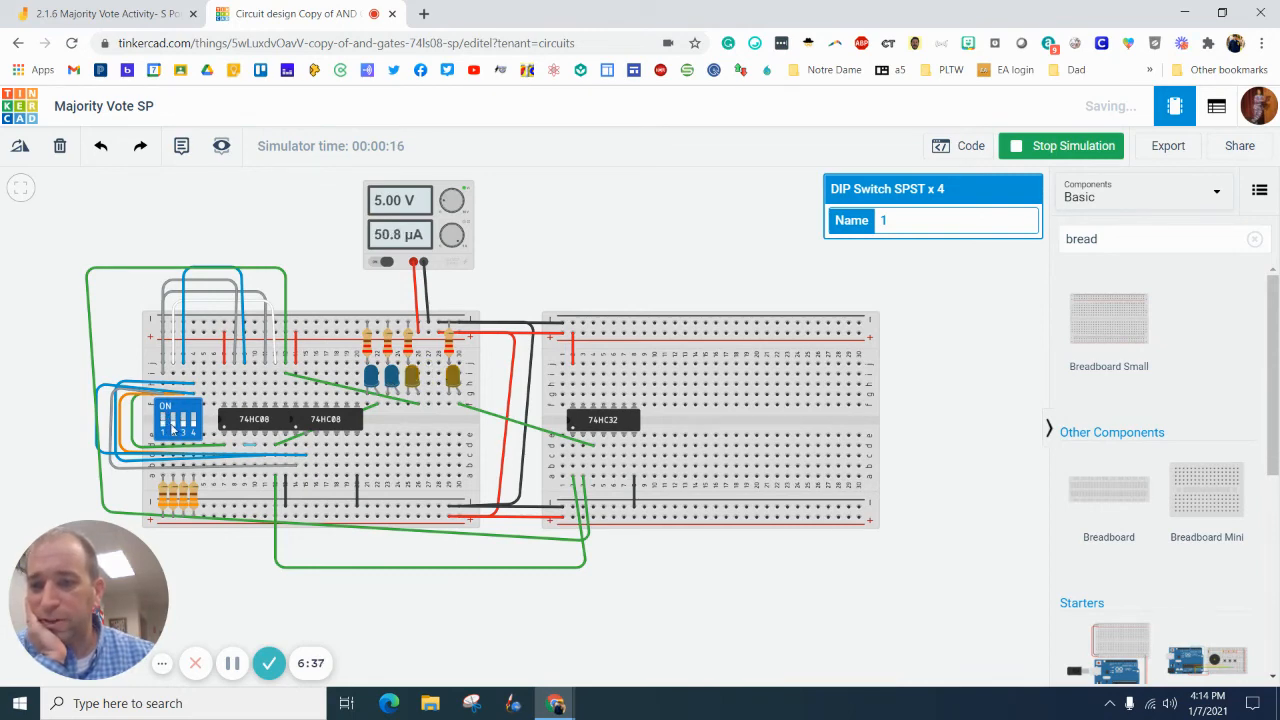
{"action": "left_click", "coordinate": [184, 424]}
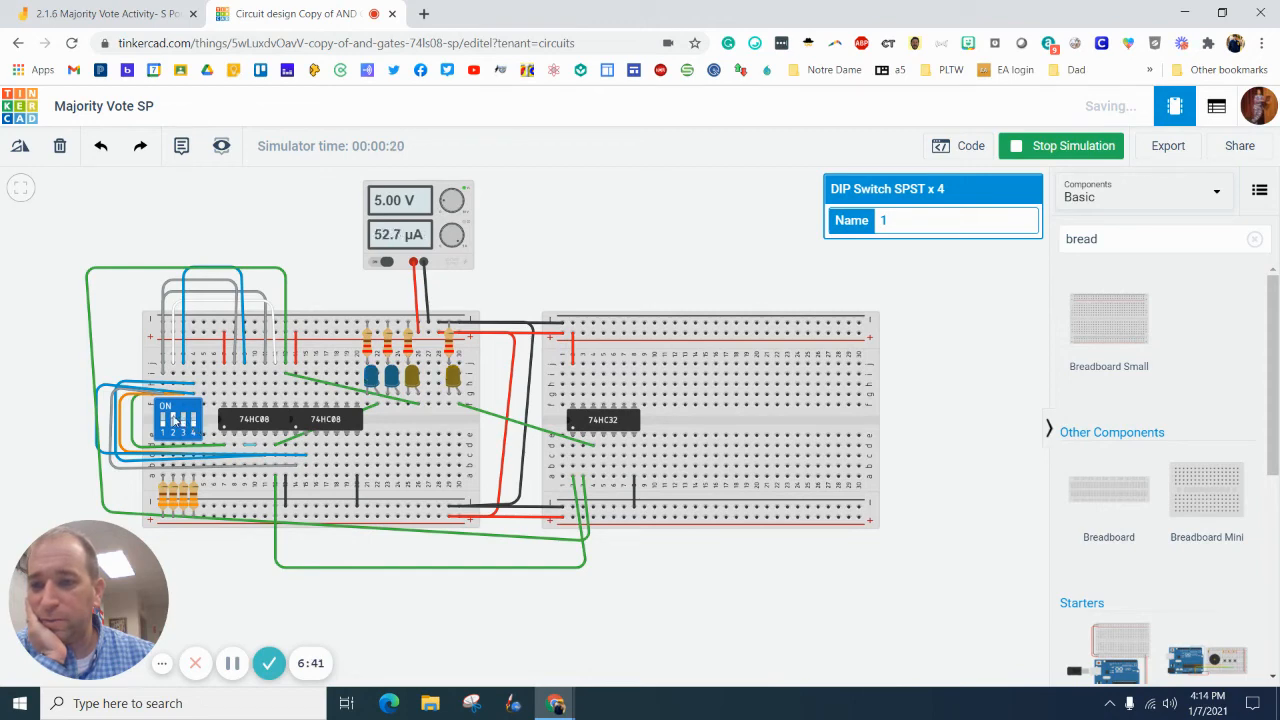
{"action": "left_click", "coordinate": [176, 408]}
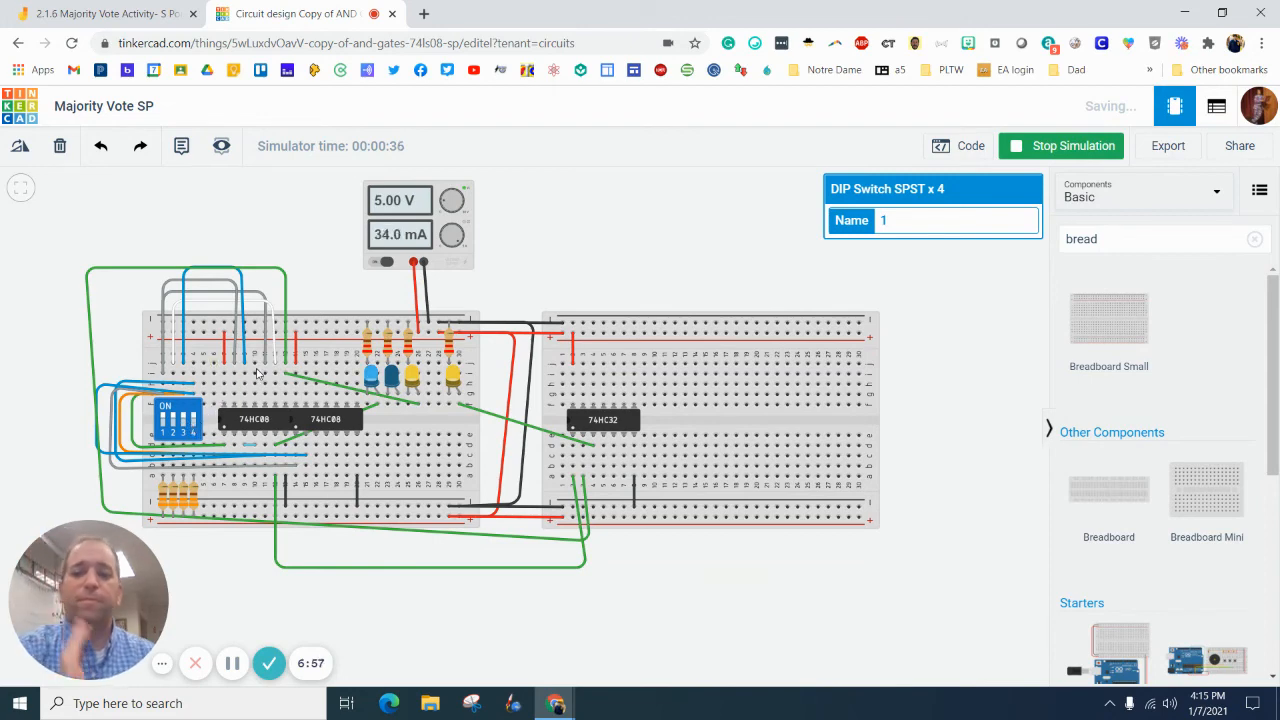
{"action": "mouse_move", "coordinate": [388, 396]}
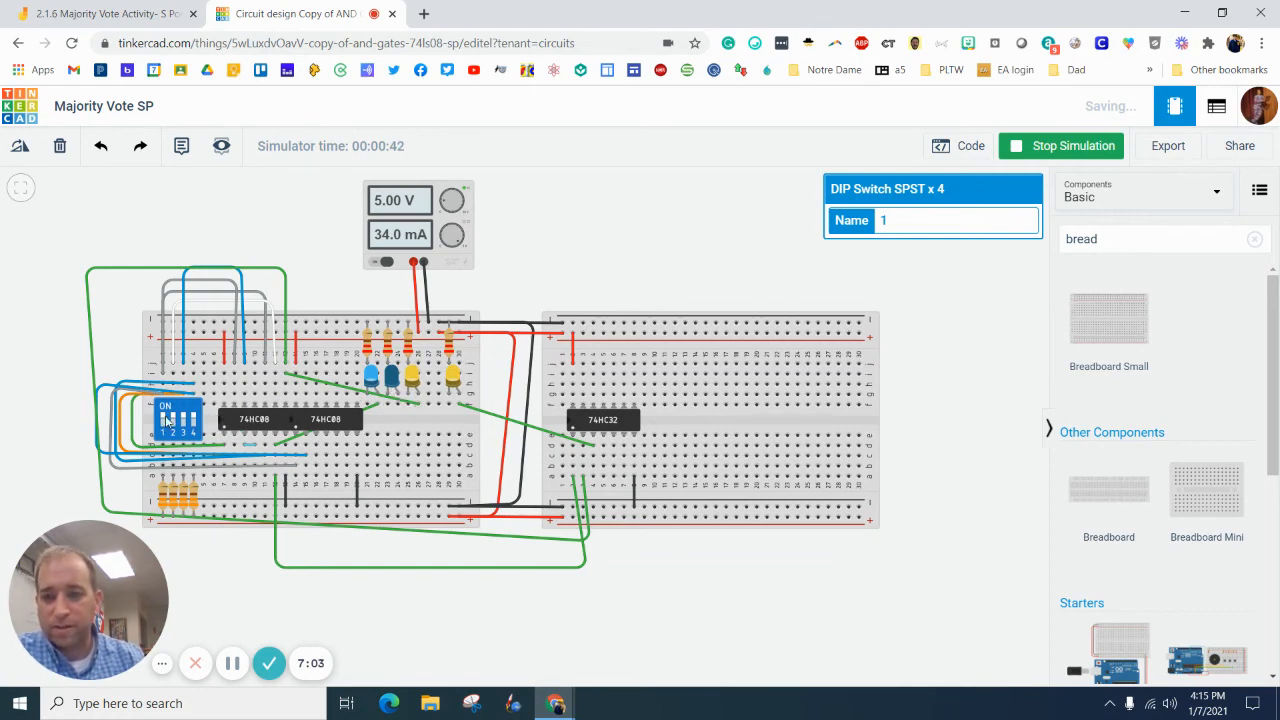
{"action": "mouse_move", "coordinate": [388, 392]}
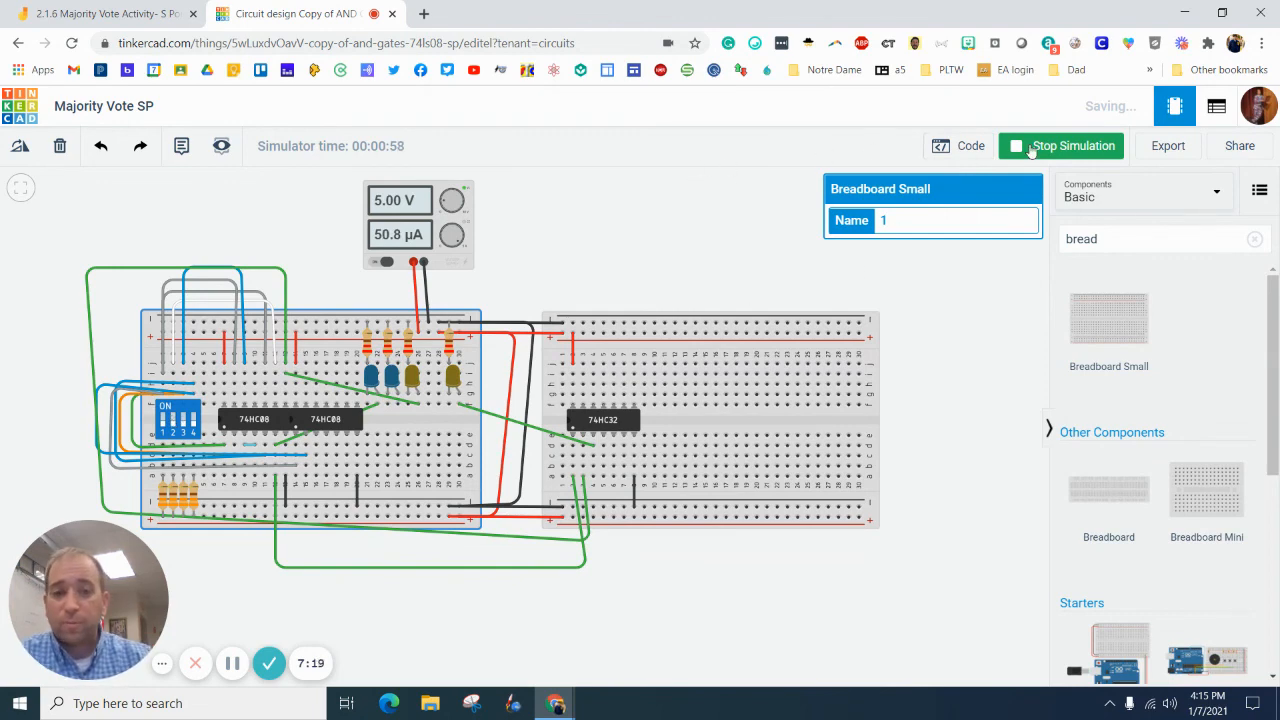
{"action": "left_click", "coordinate": [1060, 146]}
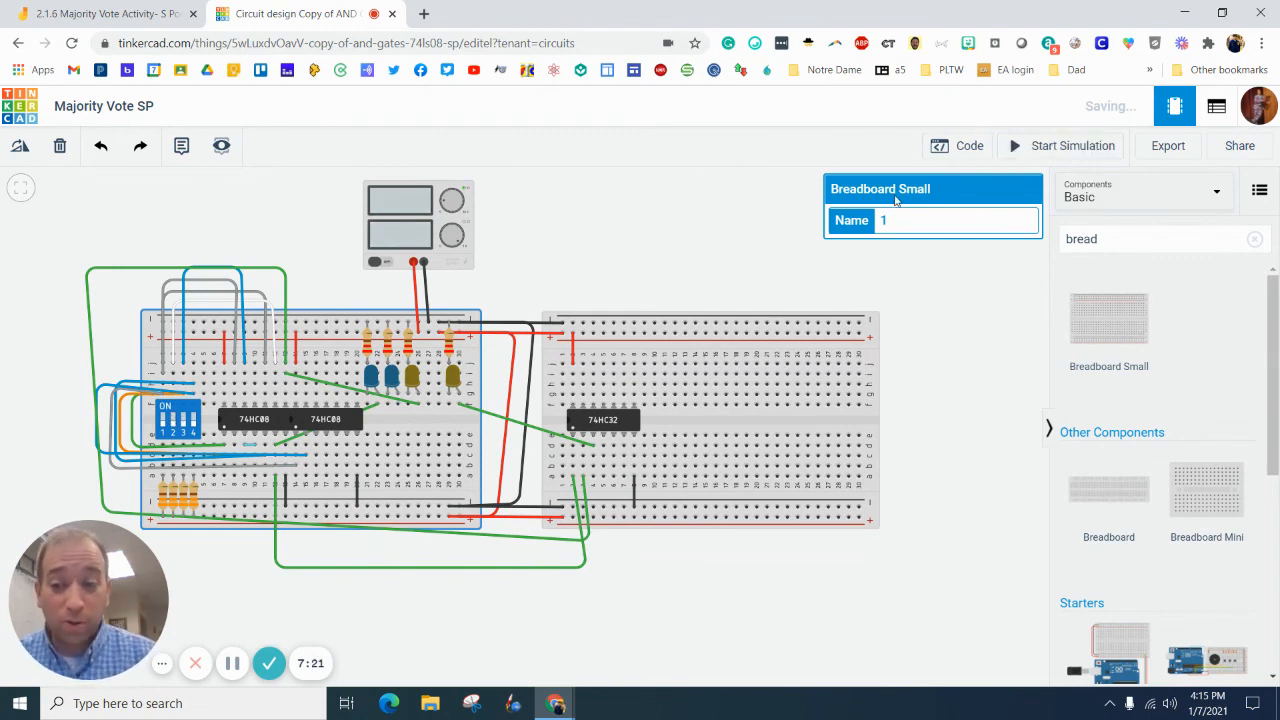